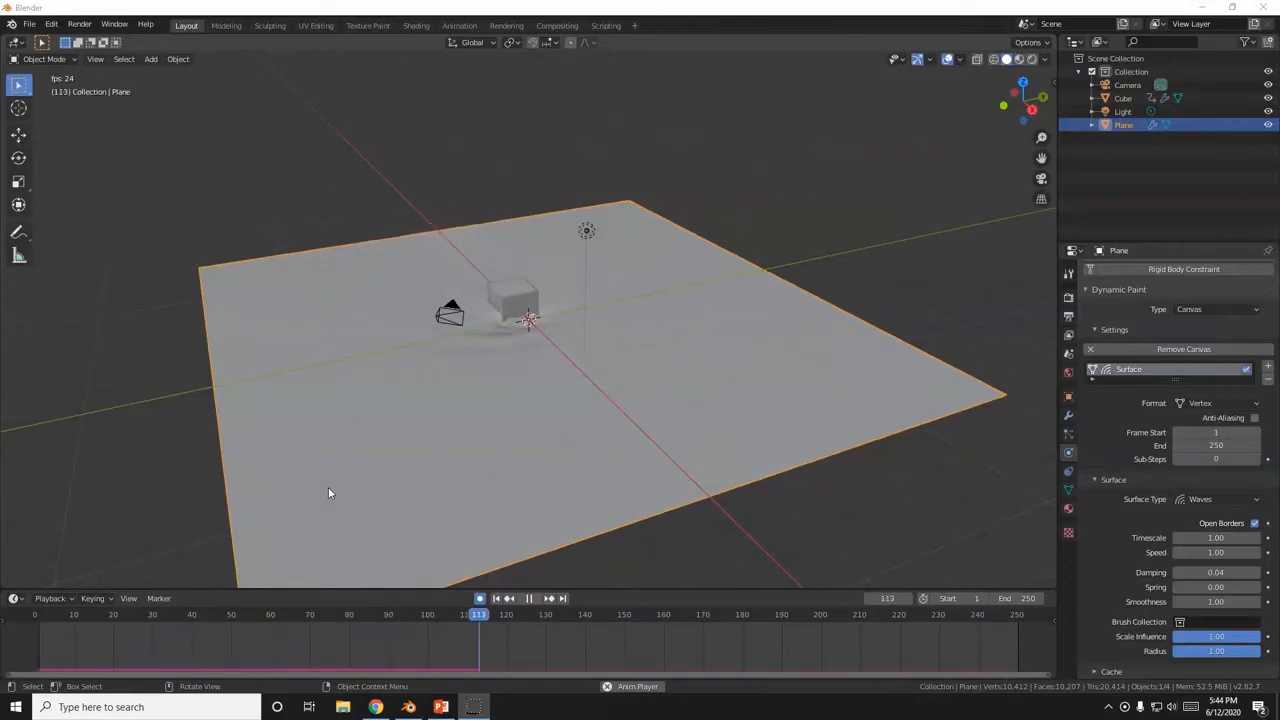
Start a new General file, discarding the demo's changes, leaving the default cube scene
click(518, 596)
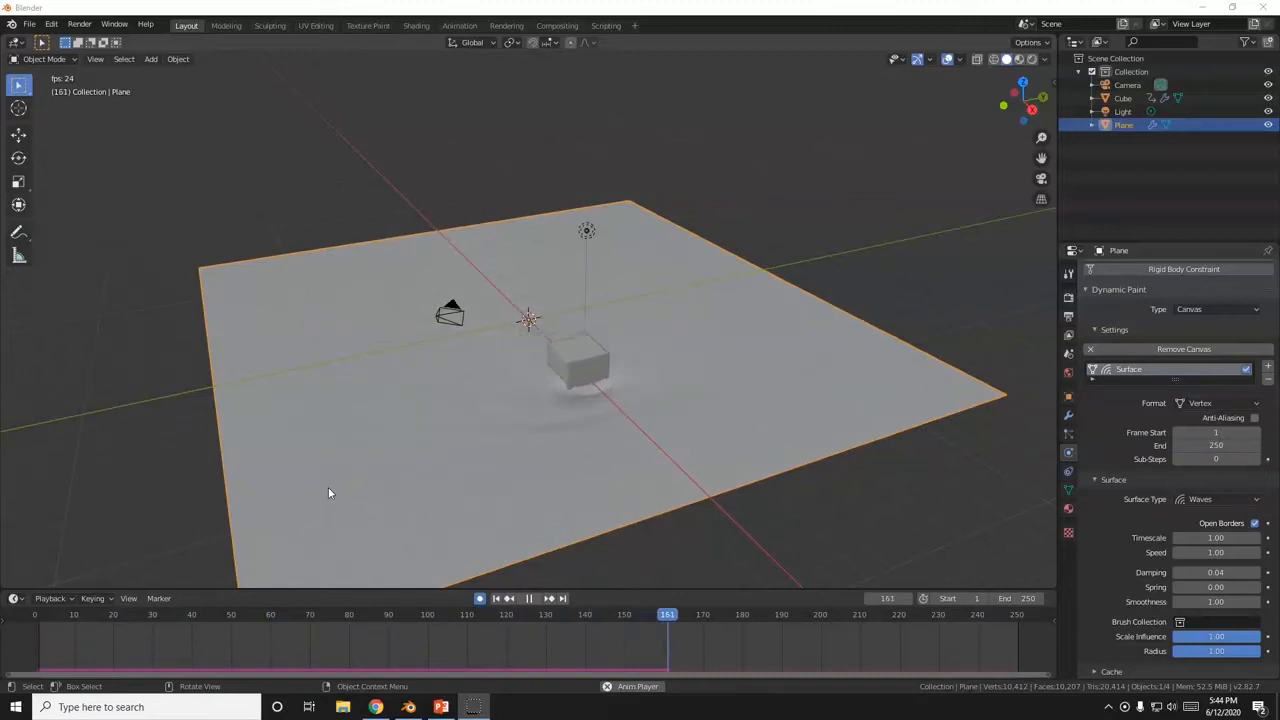
click(524, 598)
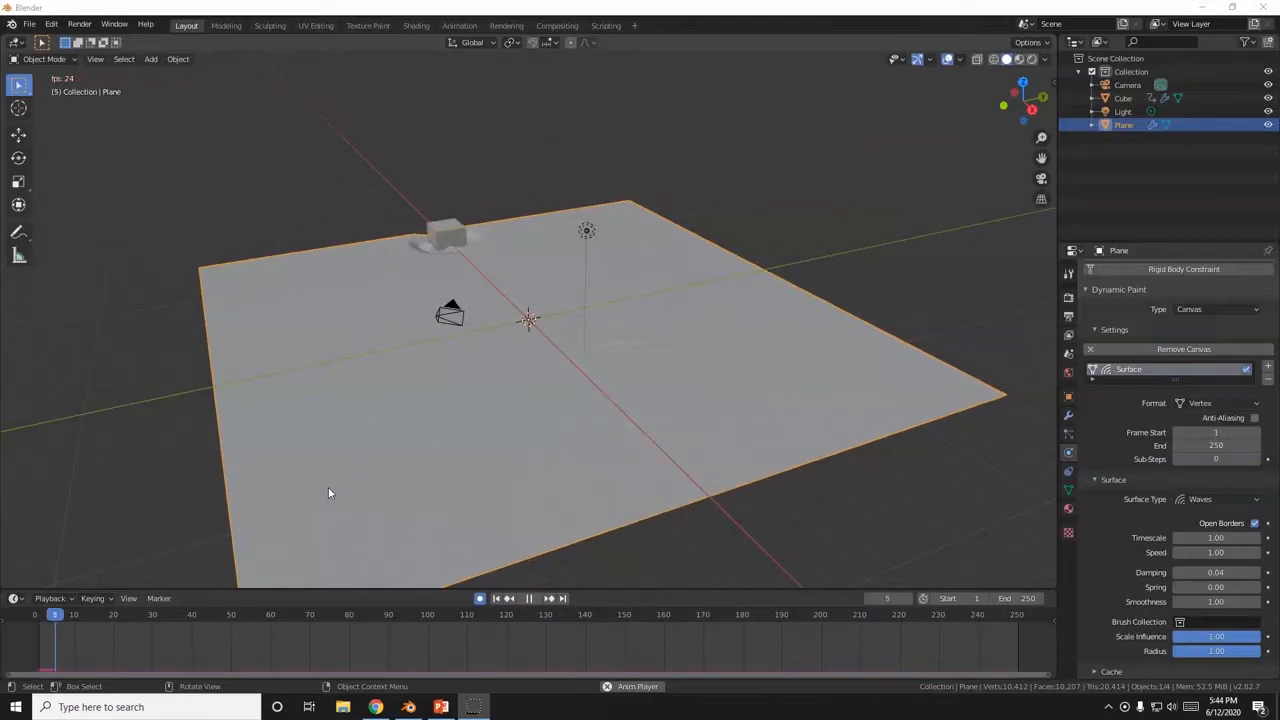
click(524, 598)
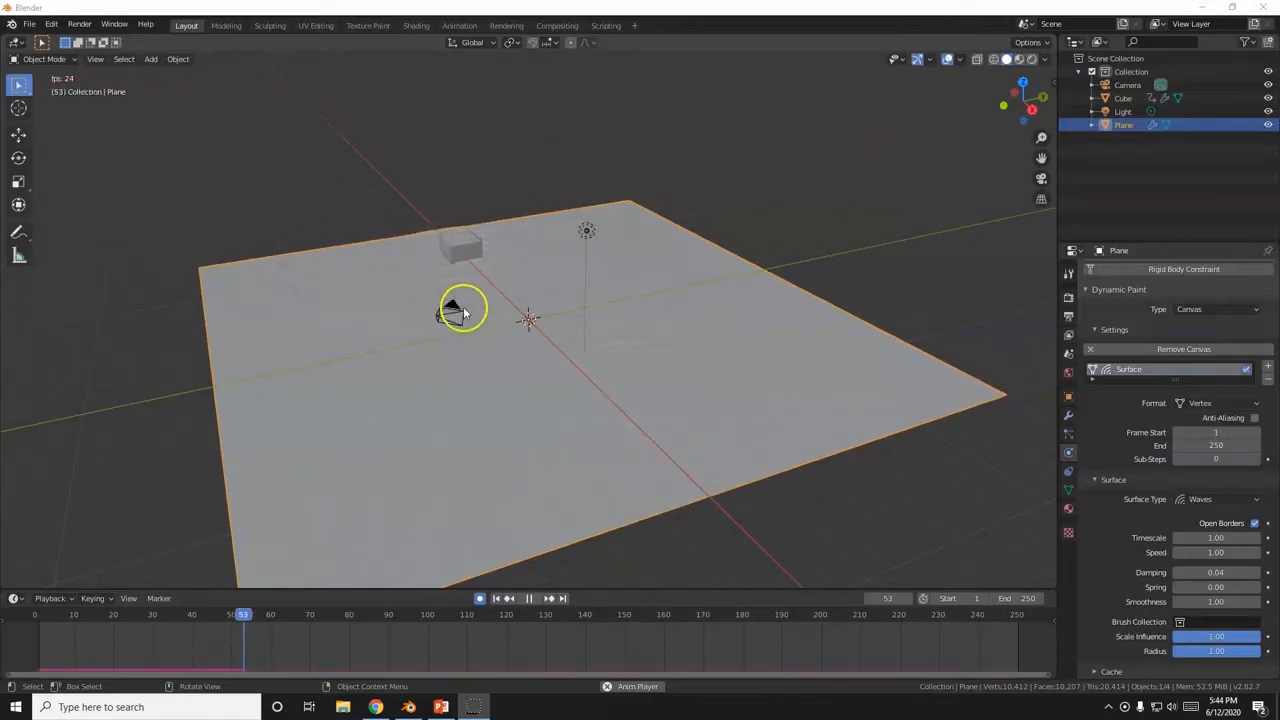
click(30, 24)
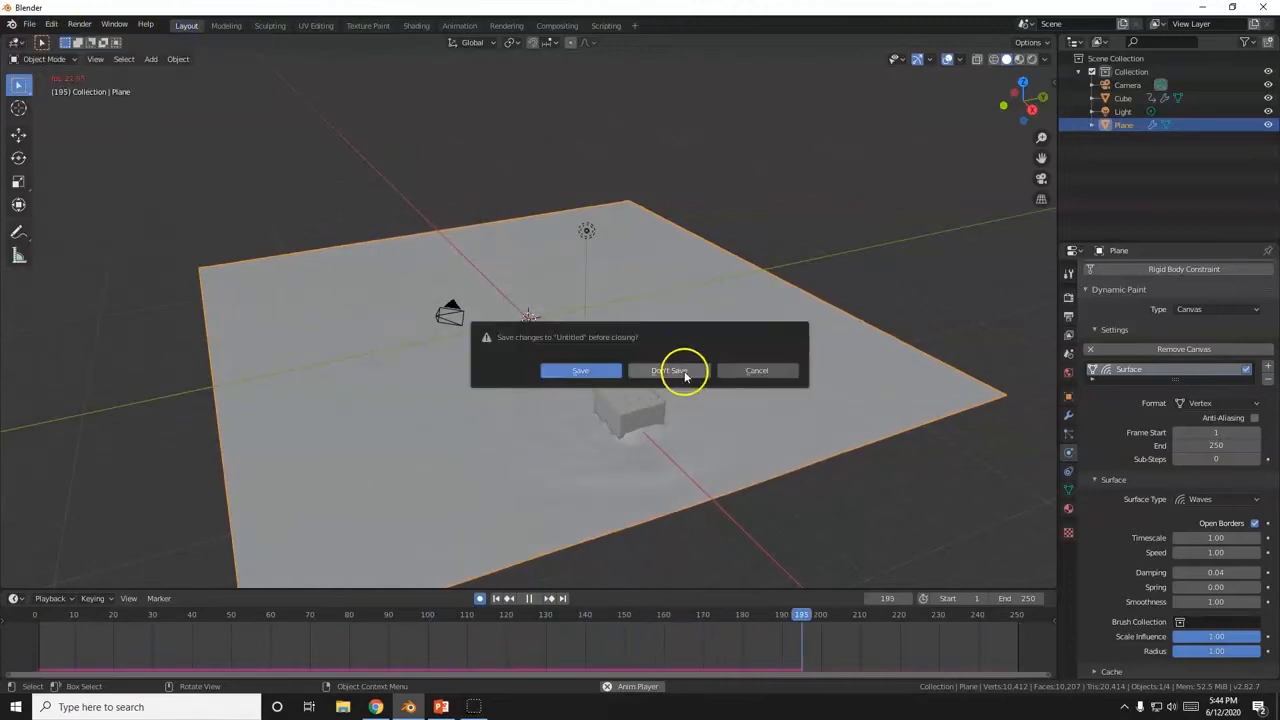
click(672, 370)
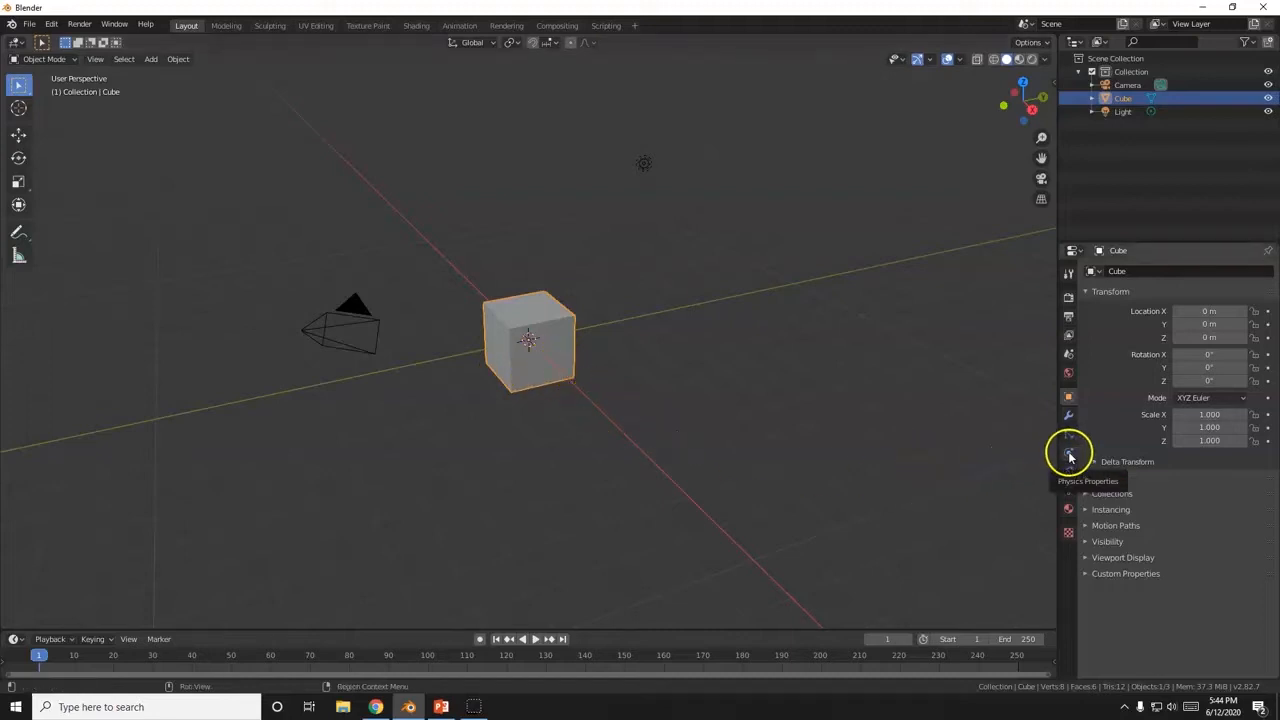
Enable Dynamic Paint on the cube in Physics Properties as a Brush and add the brush
click(1068, 454)
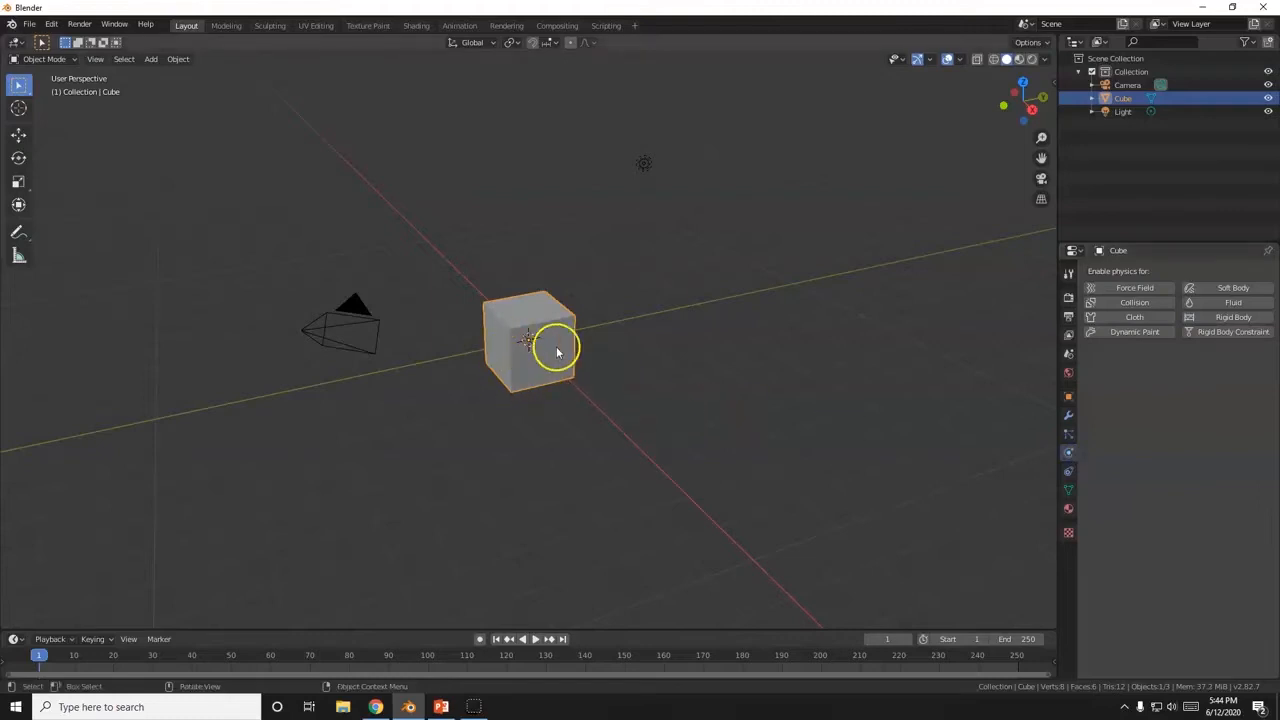
mouse_move(648, 368)
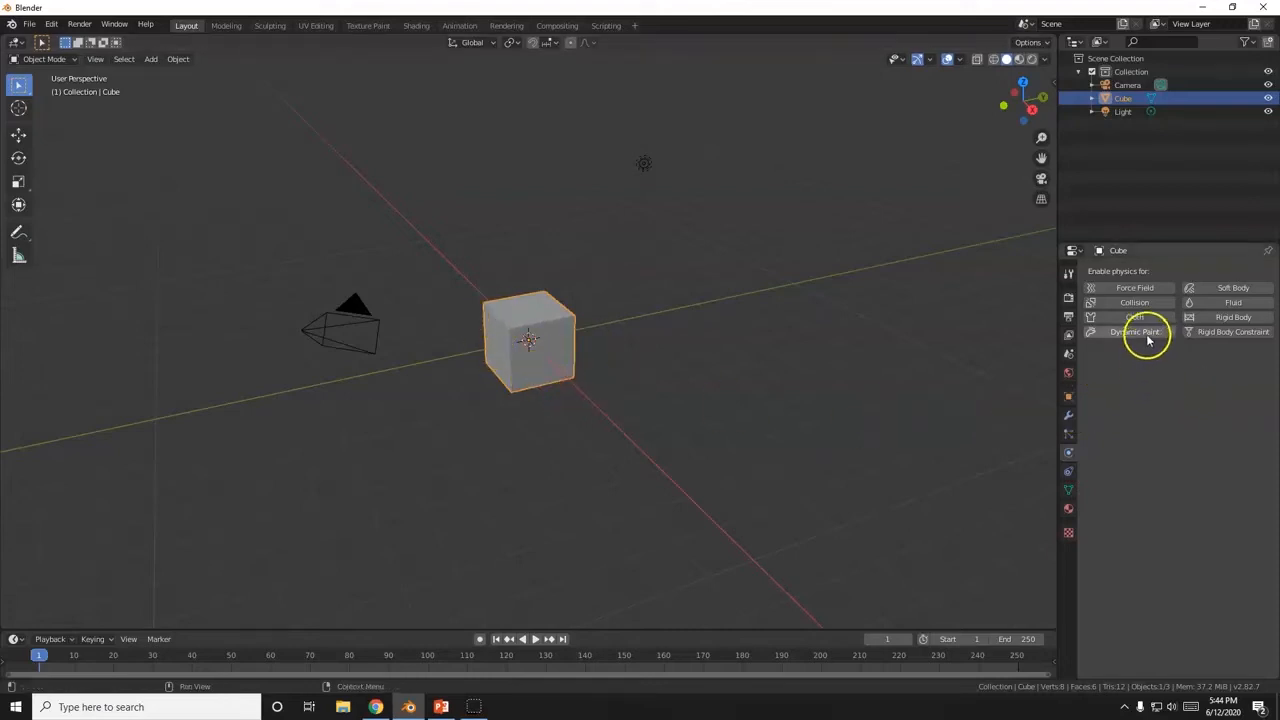
click(1136, 332)
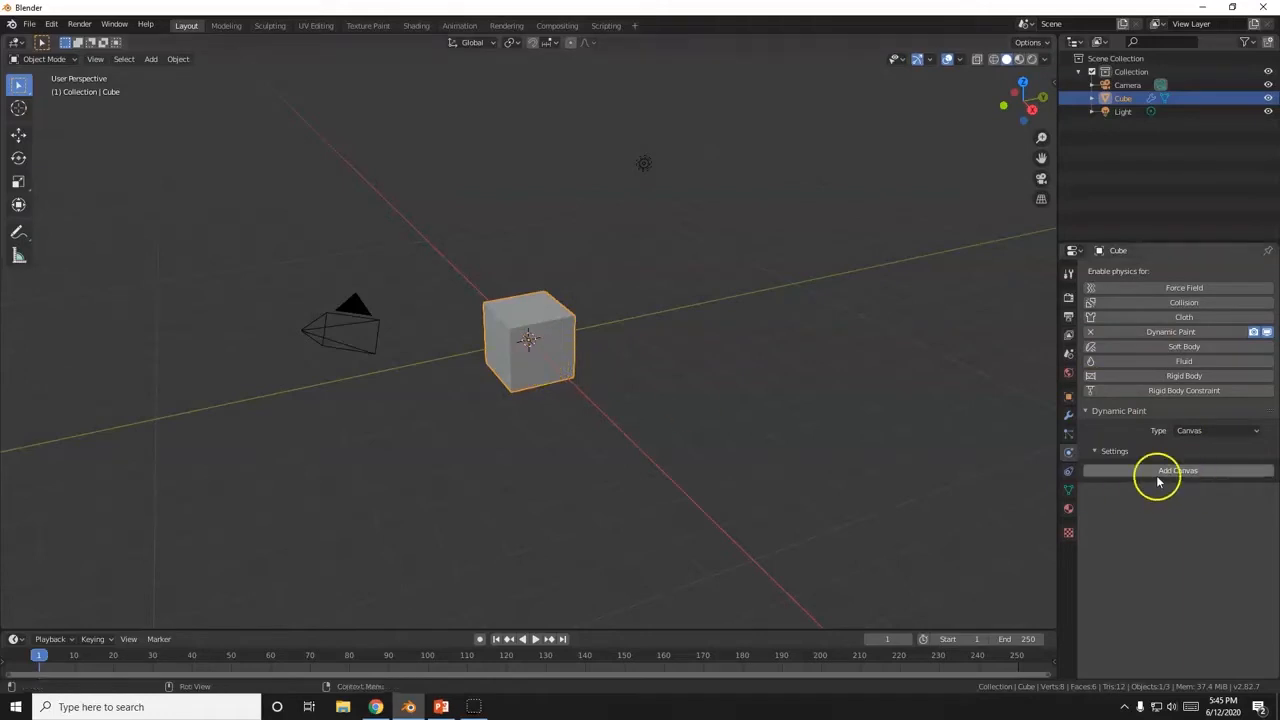
click(1216, 432)
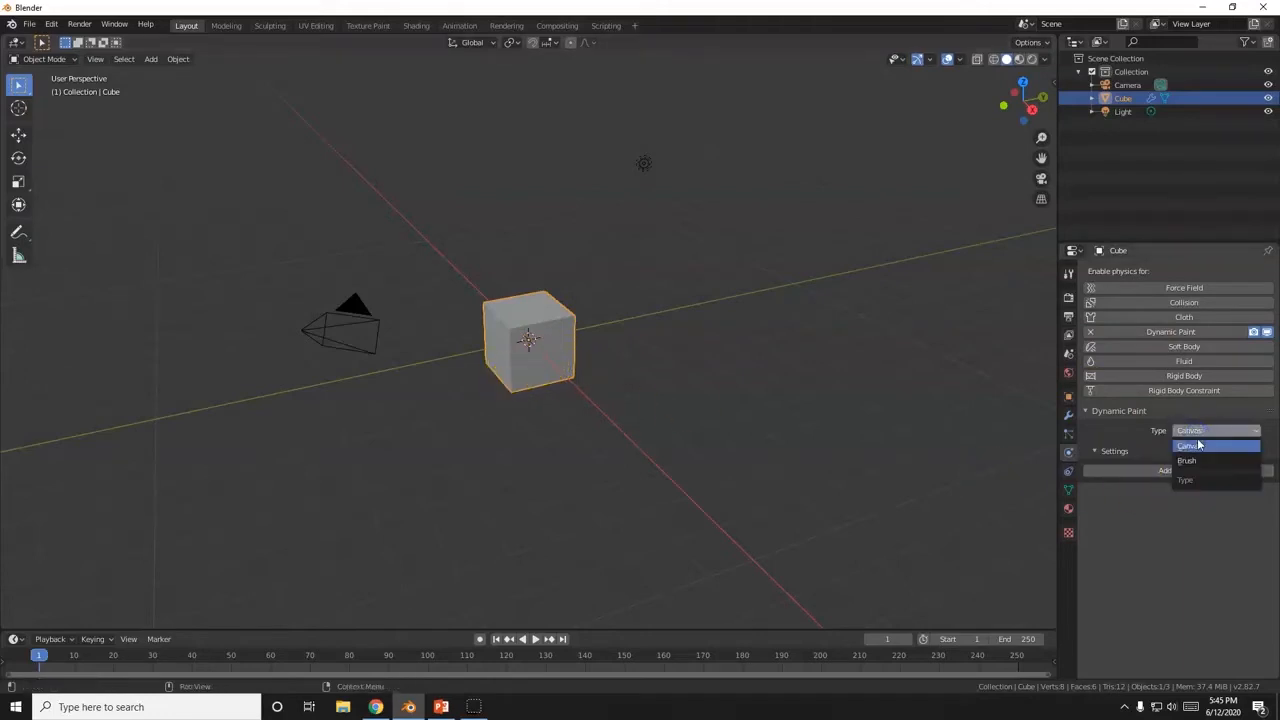
click(1188, 460)
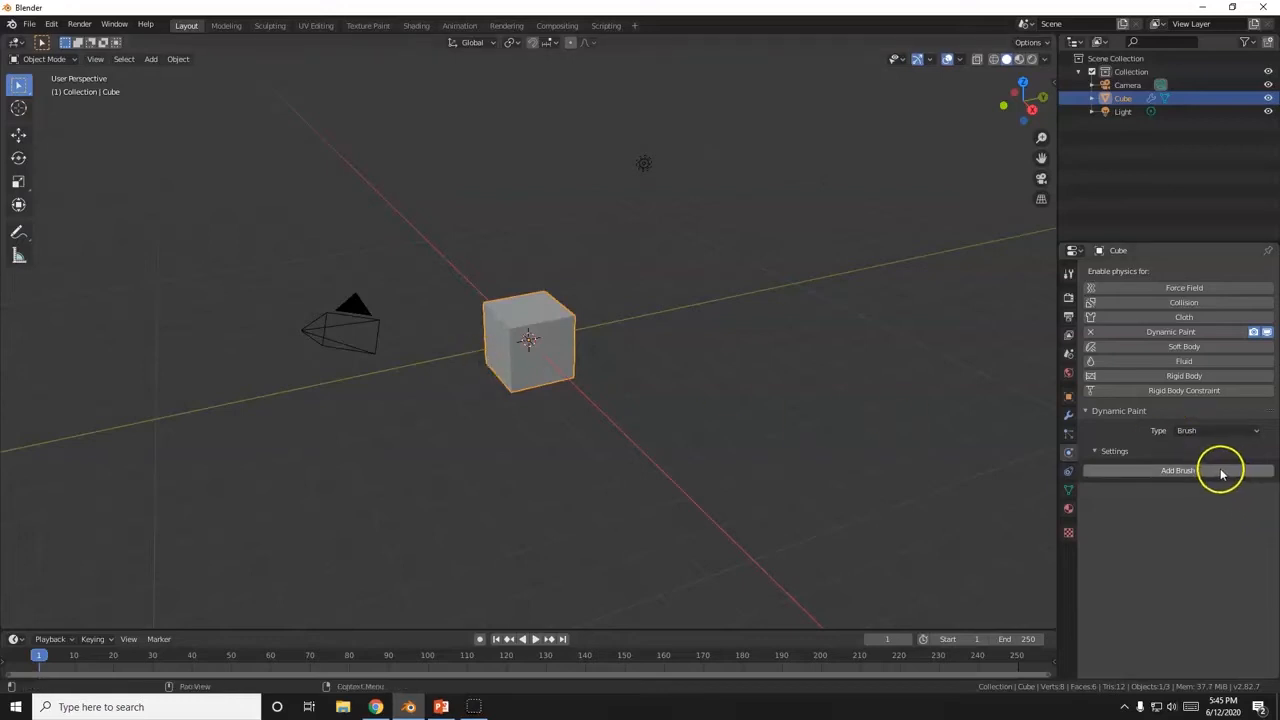
click(1178, 472)
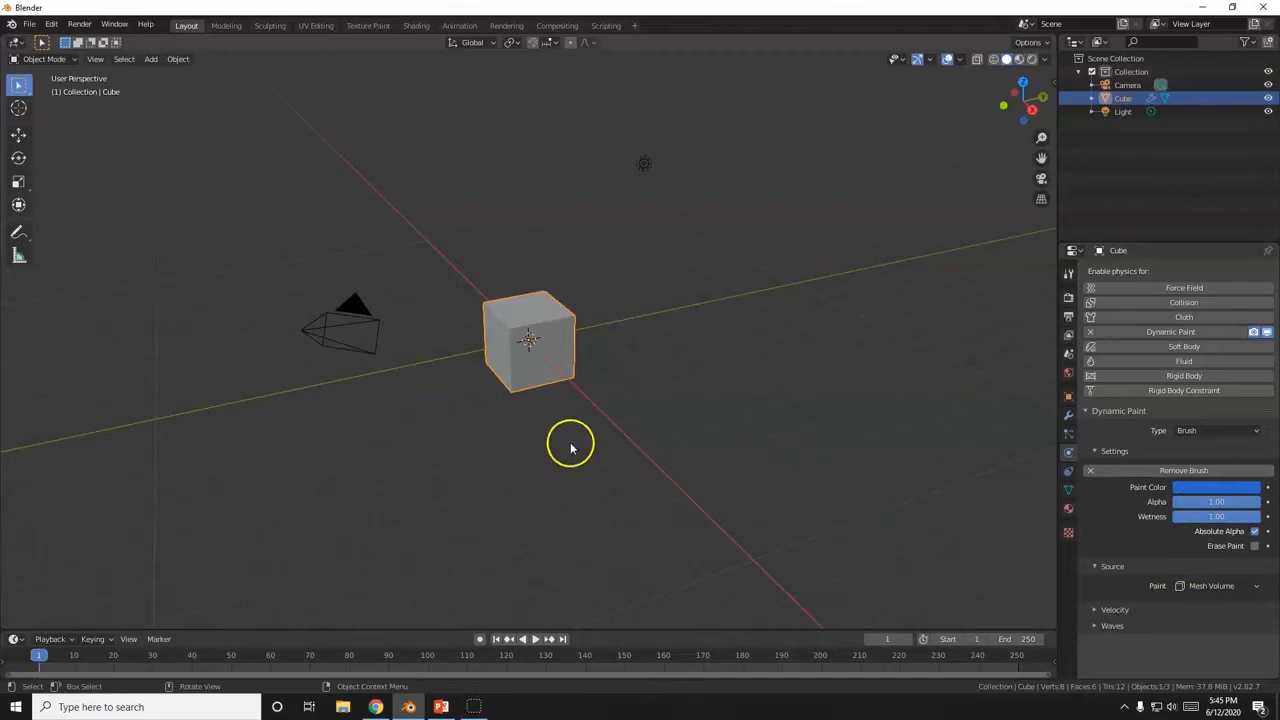
mouse_move(522, 416)
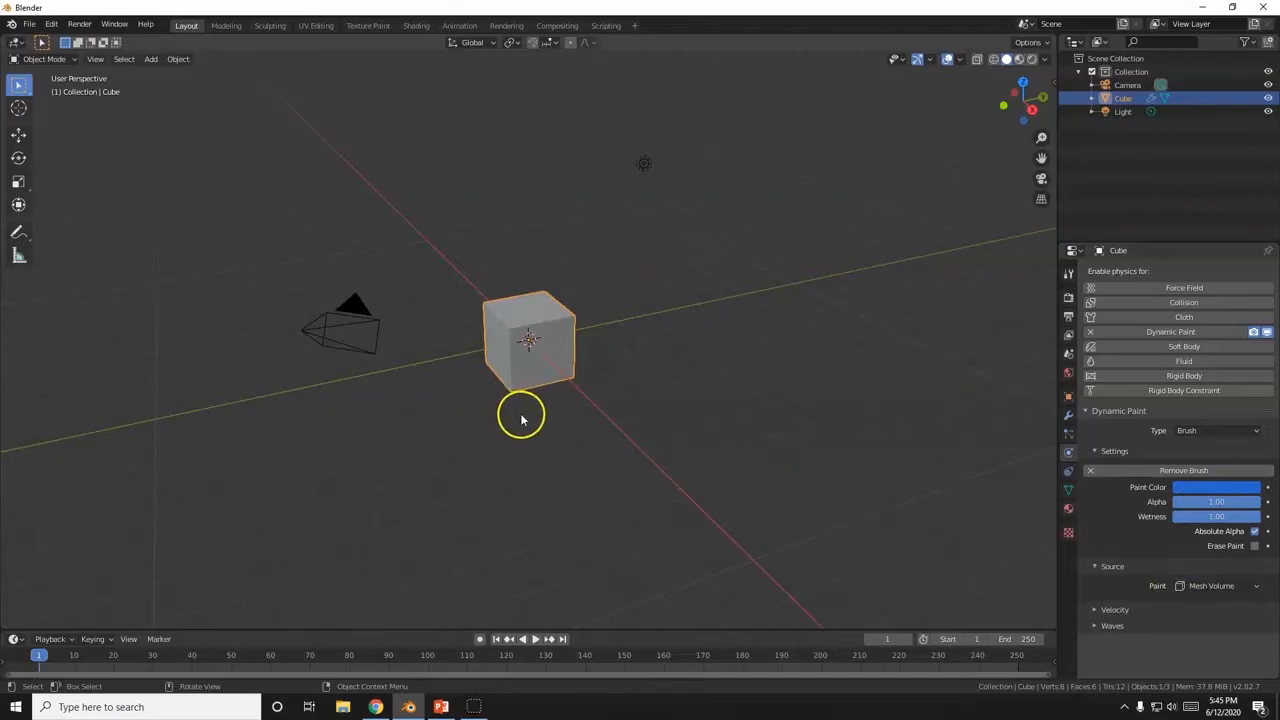
mouse_move(550, 400)
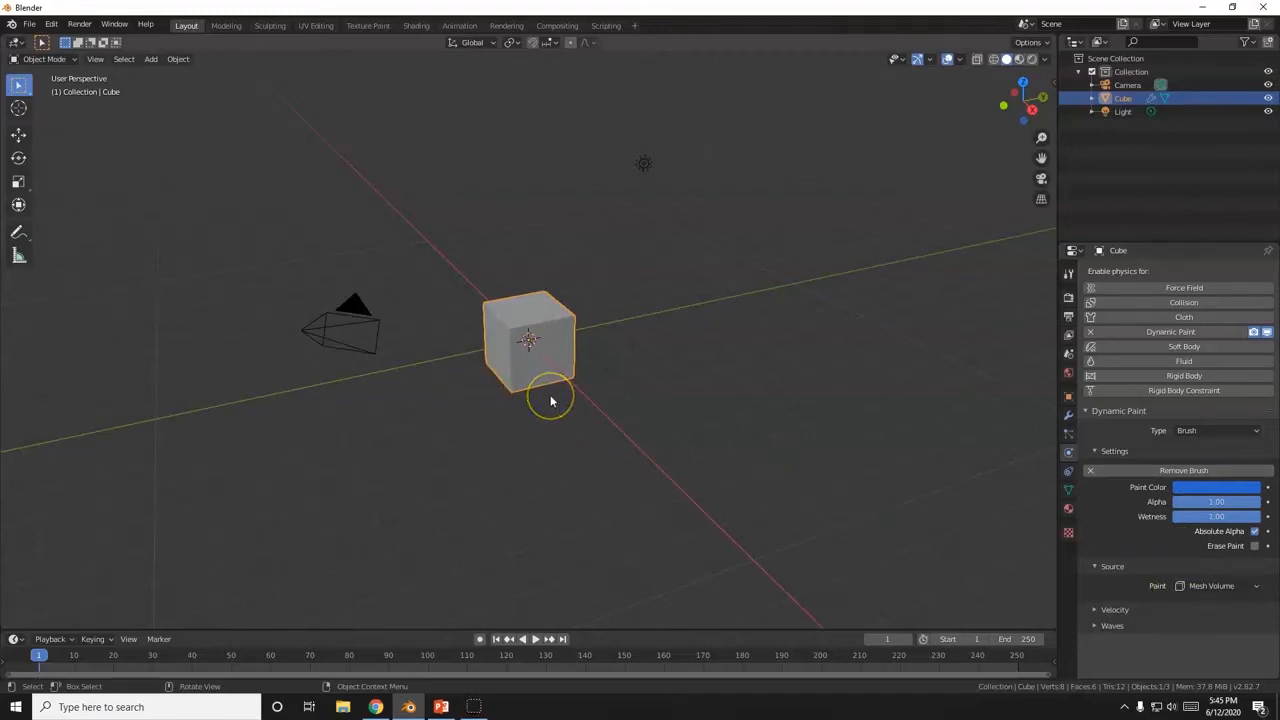
Add a mesh plane and scale it up into a large ground surface under the cube
click(152, 60)
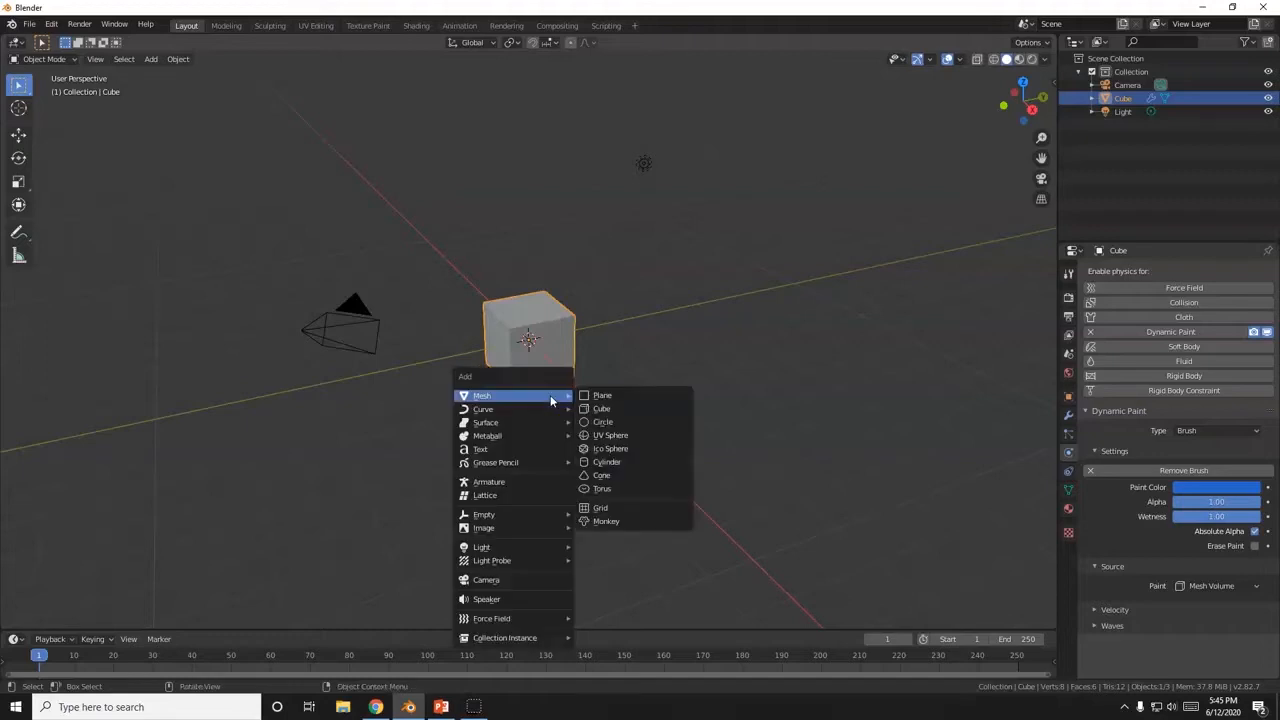
click(602, 396)
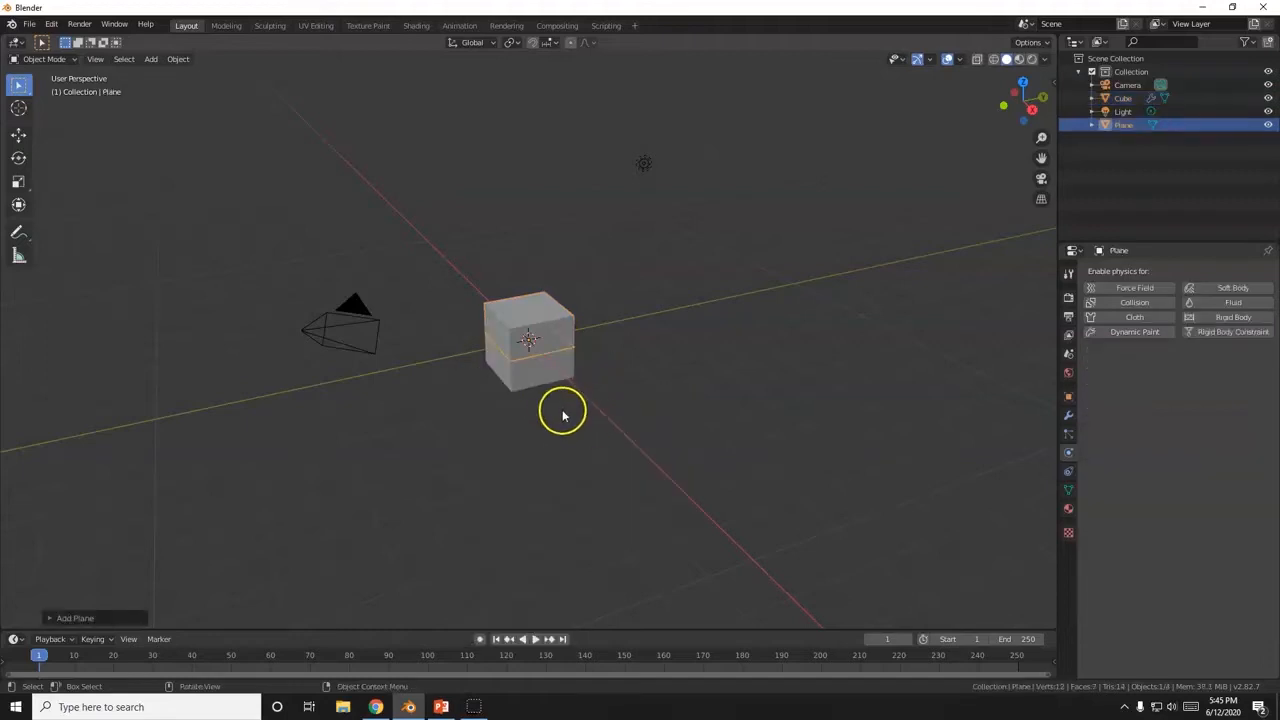
key(s)
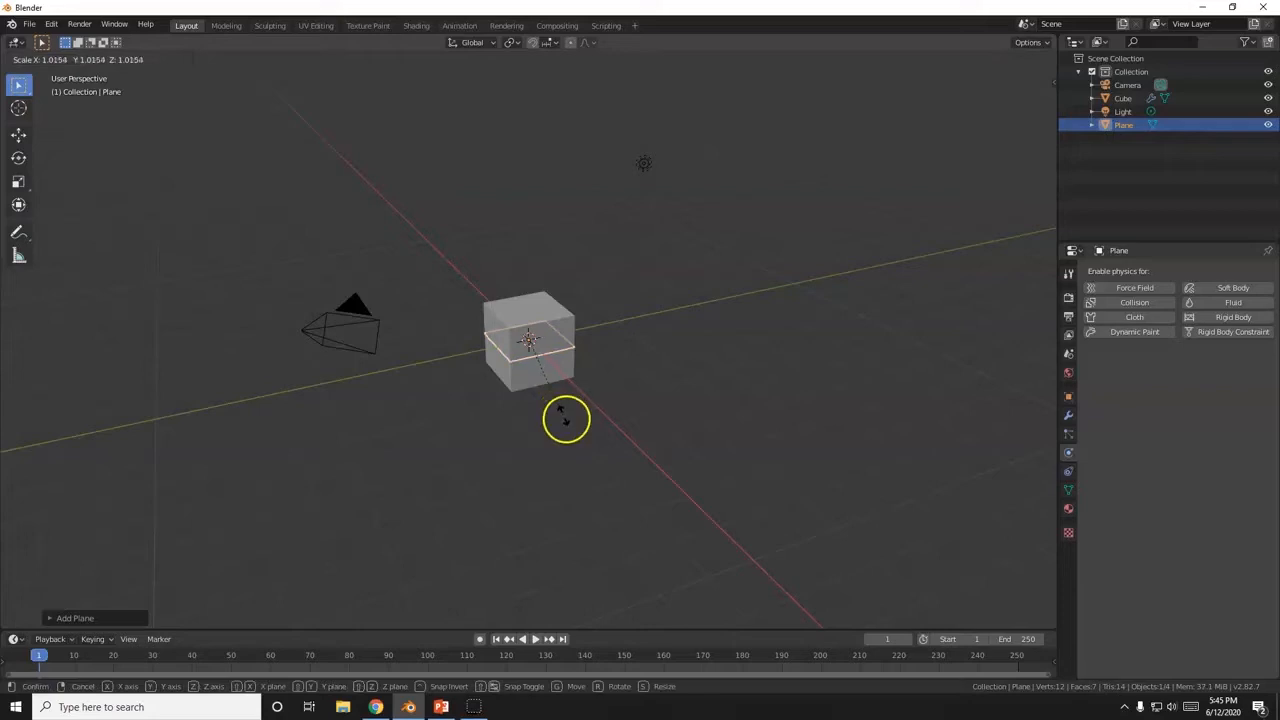
drag(564, 418, 696, 528)
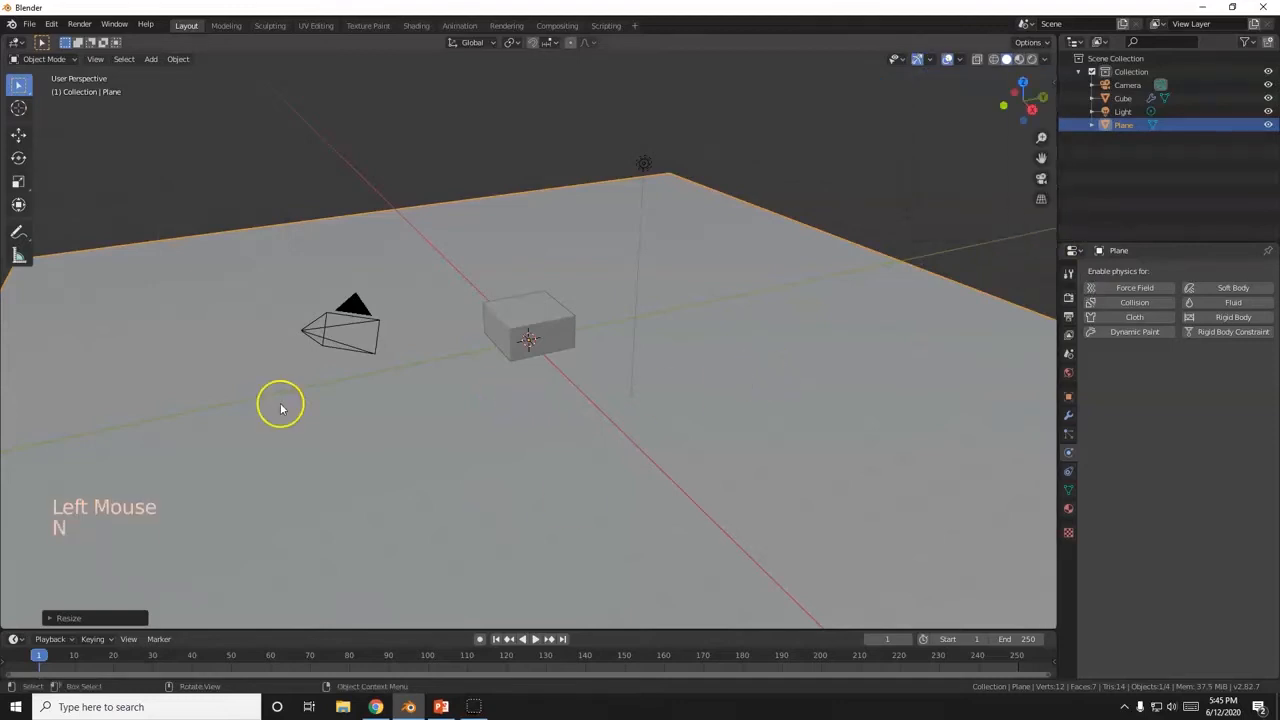
scroll(down, 3)
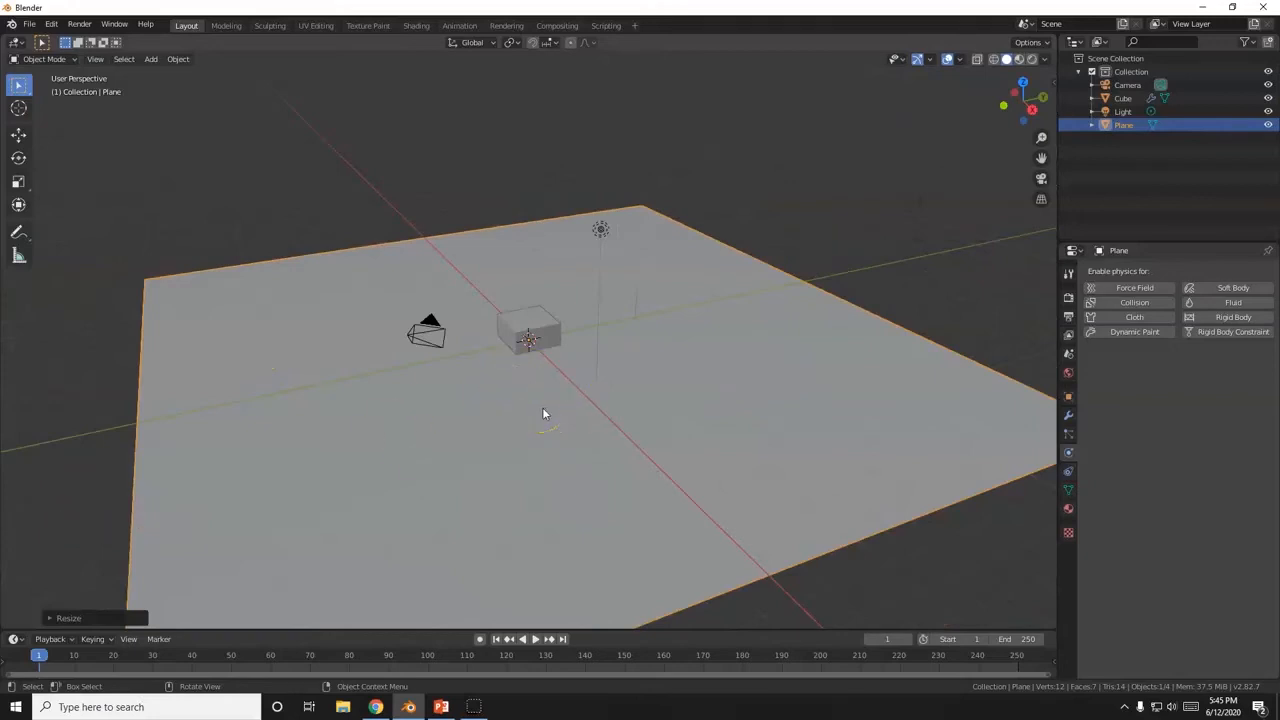
Subdivide the plane in Edit Mode with many cuts into a dense grid, then return to Object Mode
key(Tab)
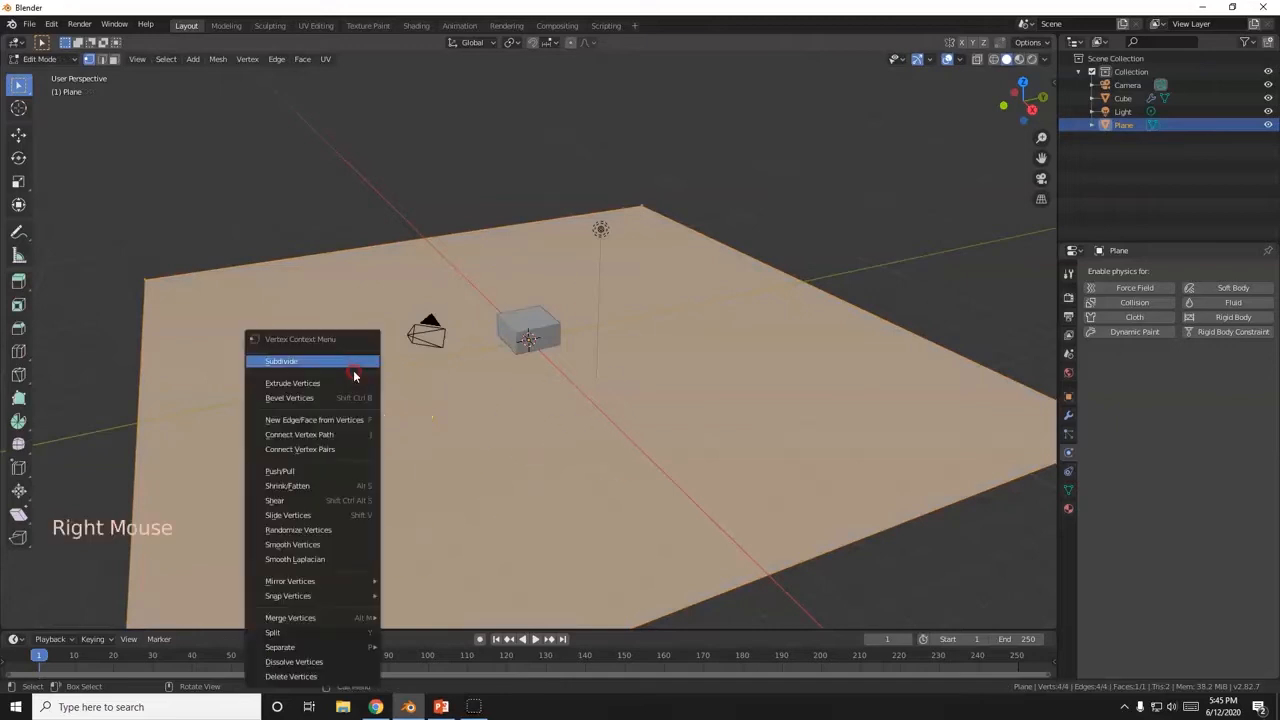
click(300, 360)
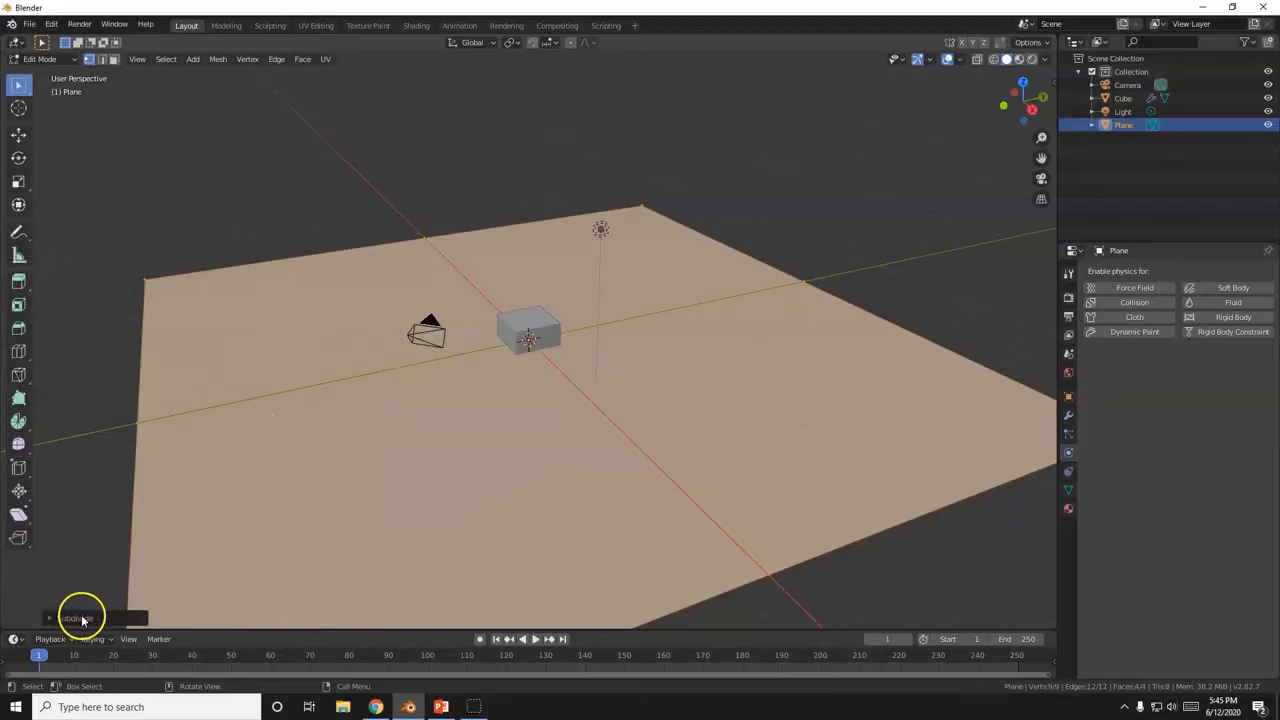
click(76, 618)
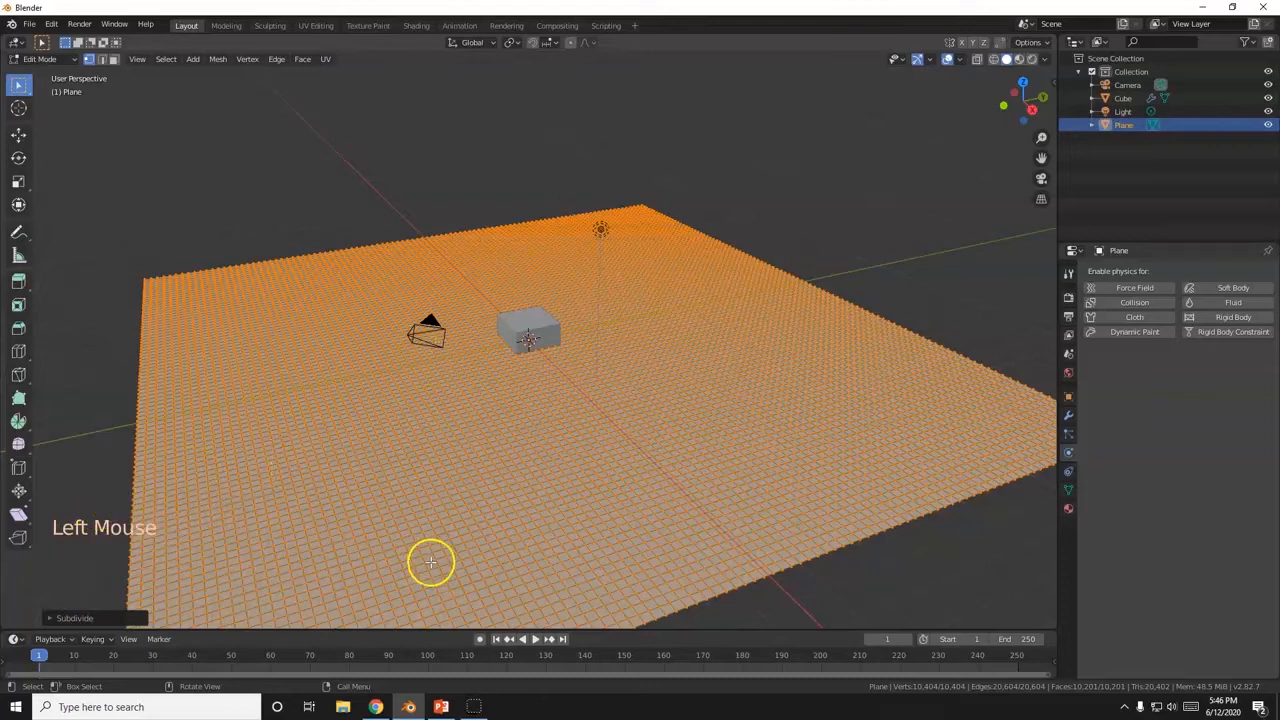
mouse_move(448, 486)
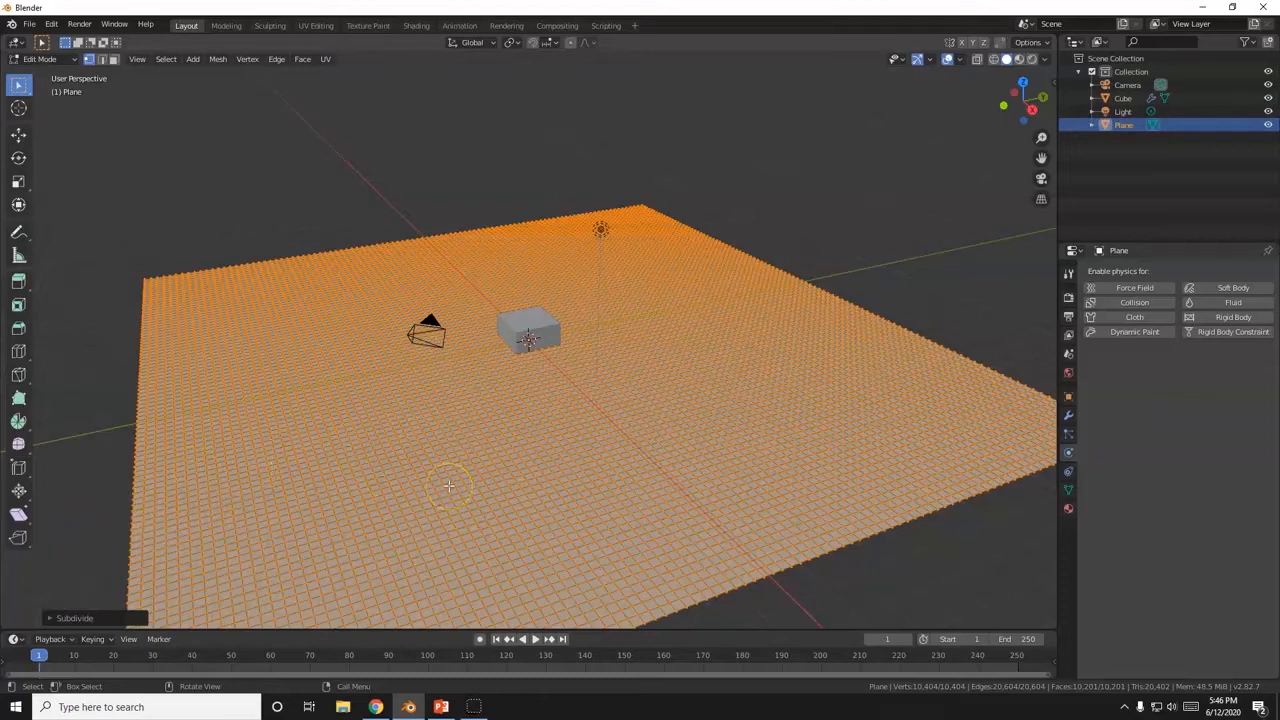
key(Tab)
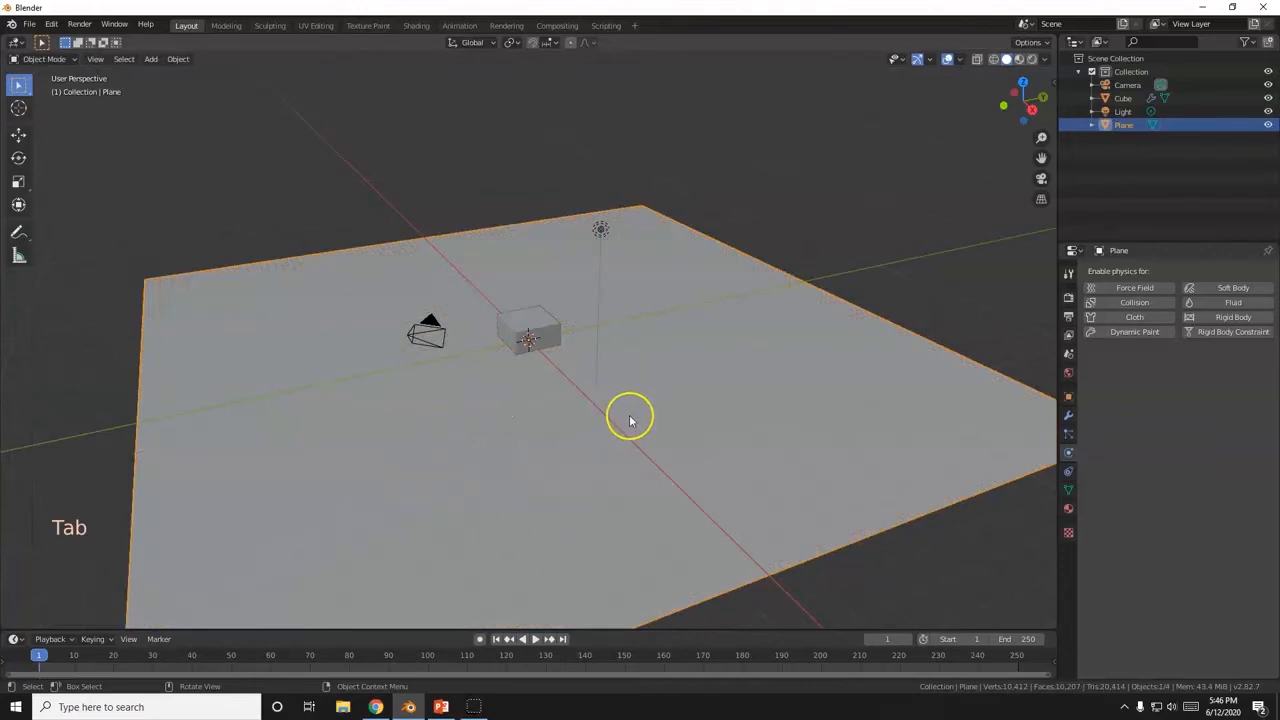
key(Tab)
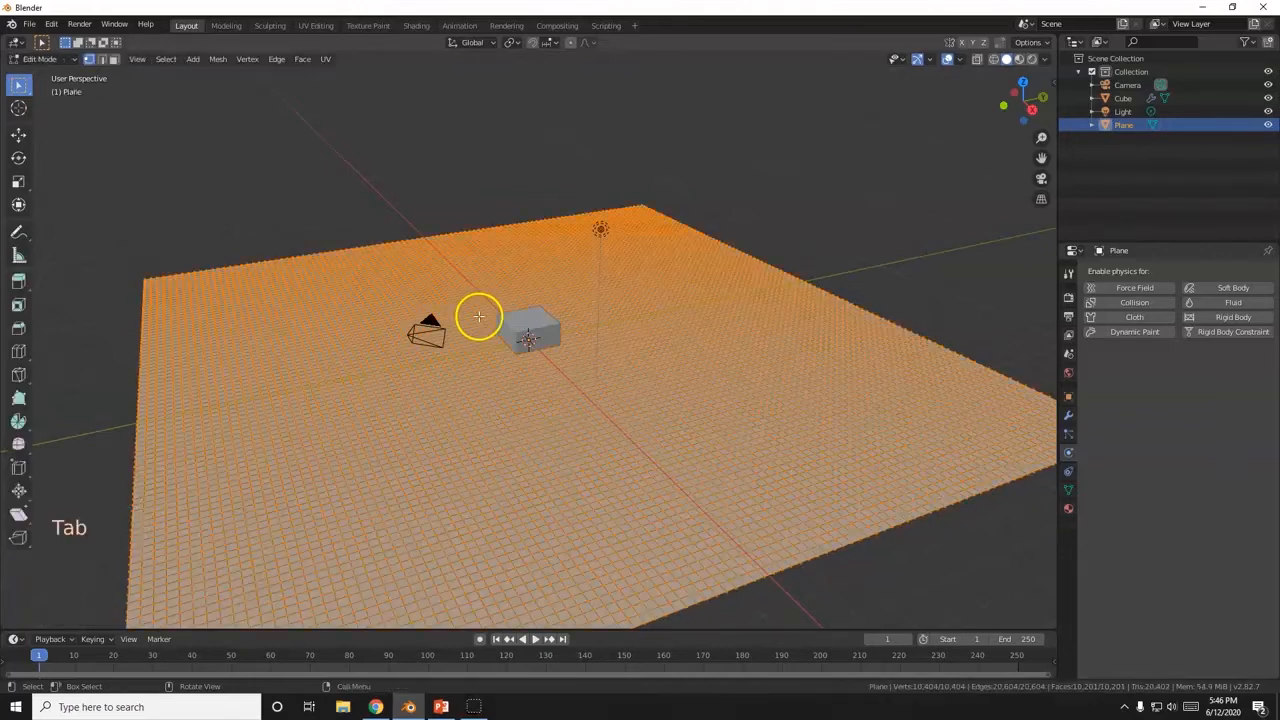
mouse_move(220, 310)
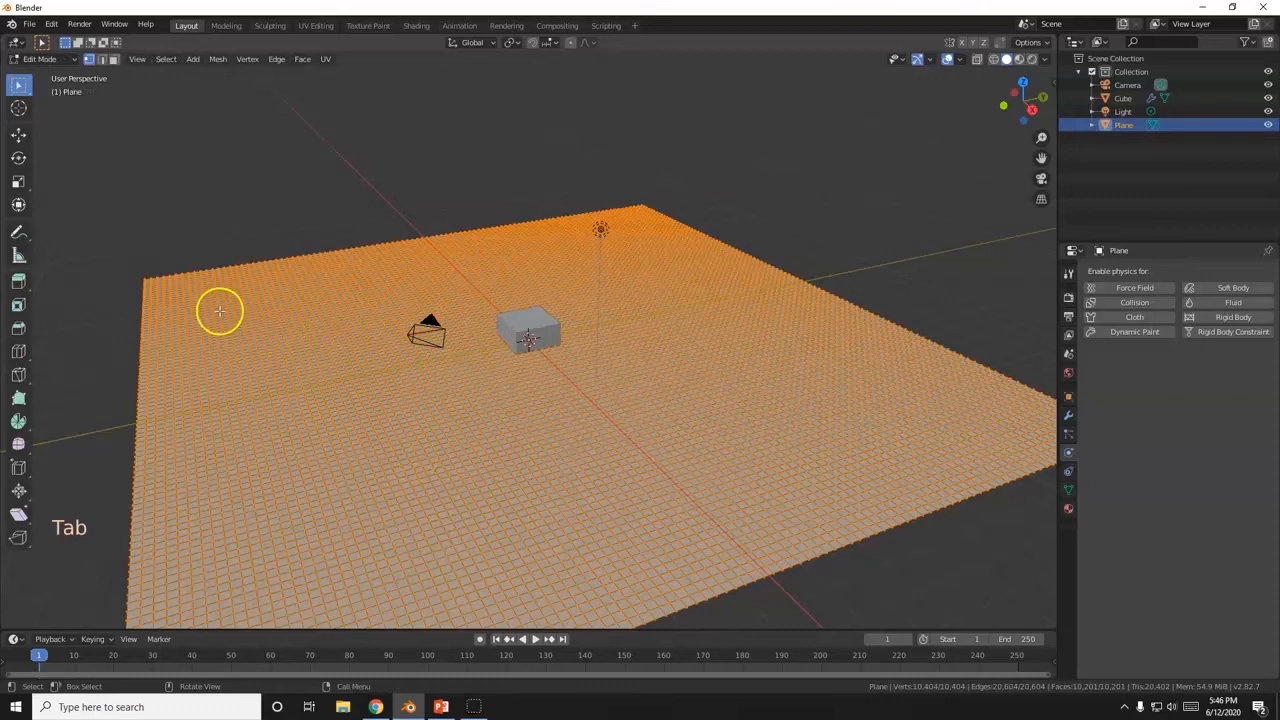
mouse_move(388, 460)
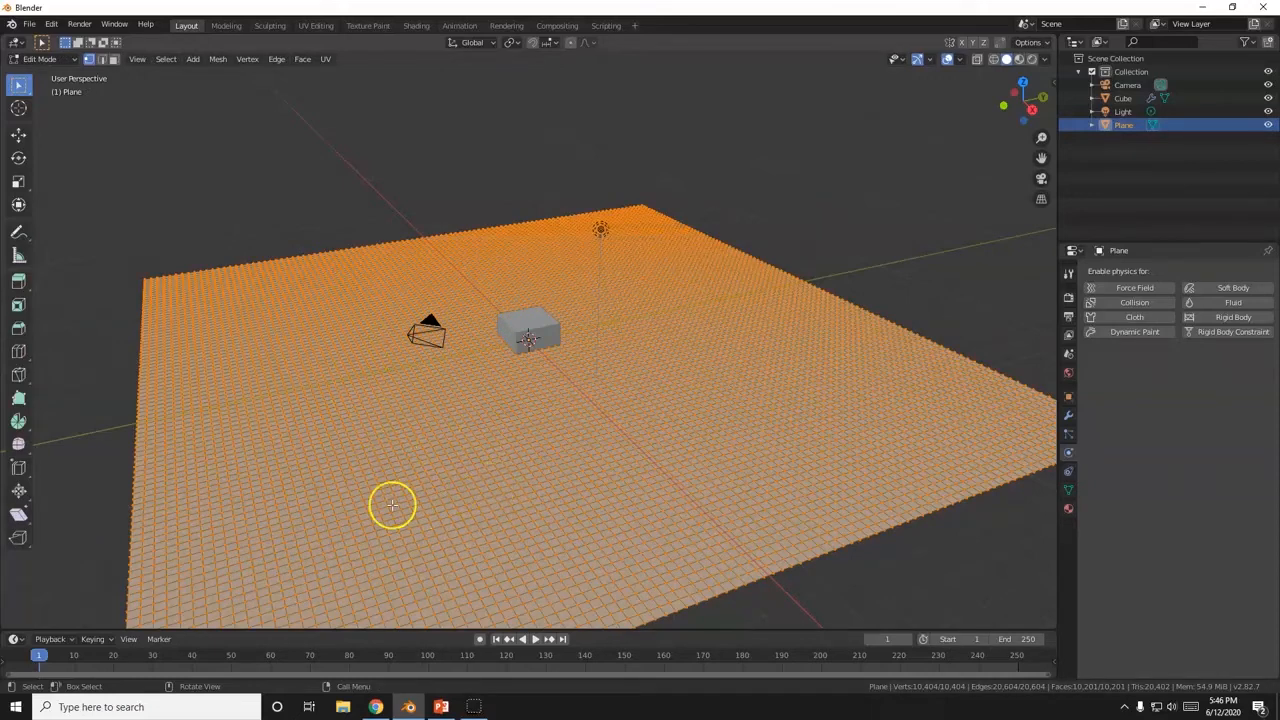
mouse_move(464, 500)
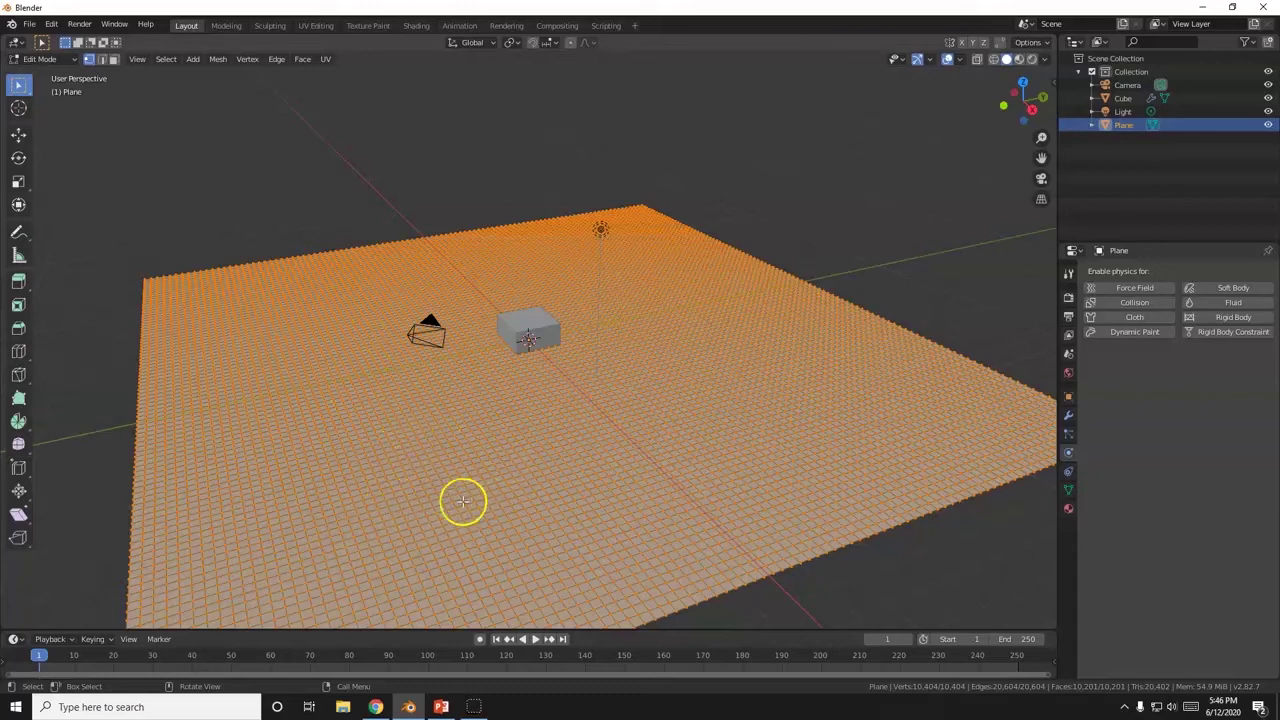
key(Tab)
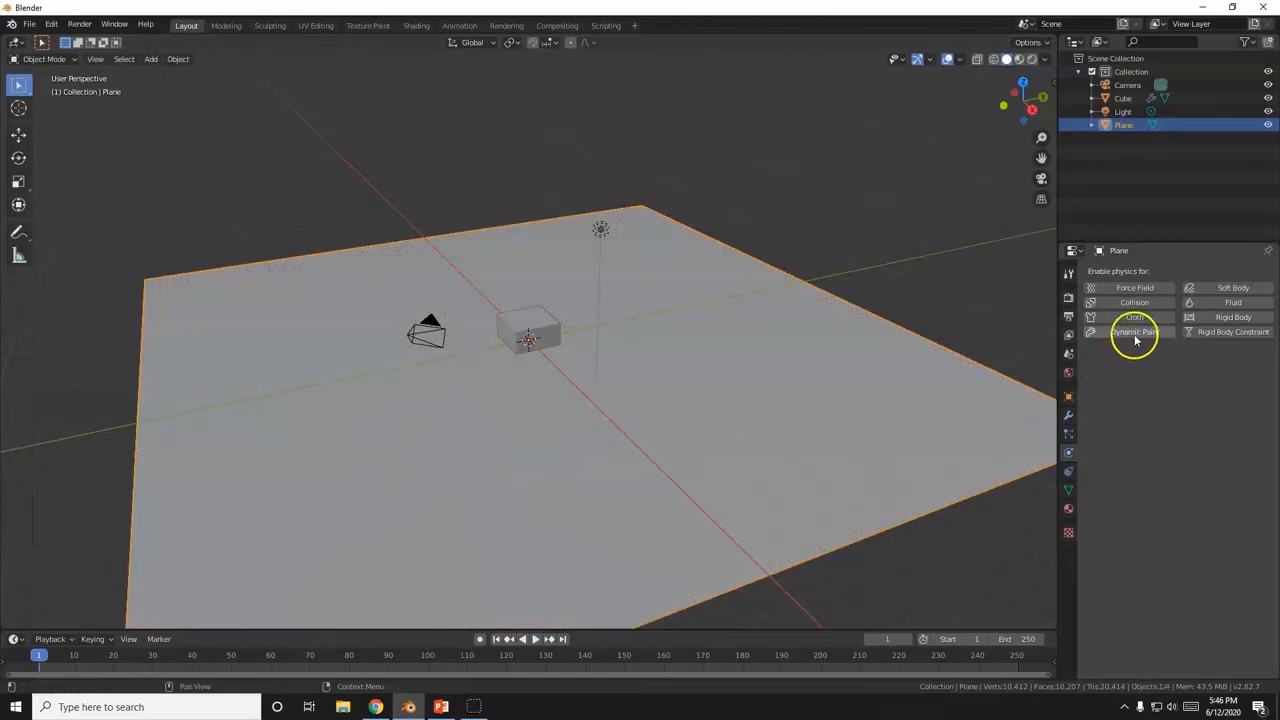
Enable Dynamic Paint on the plane as a Canvas and add a paint surface
click(1136, 332)
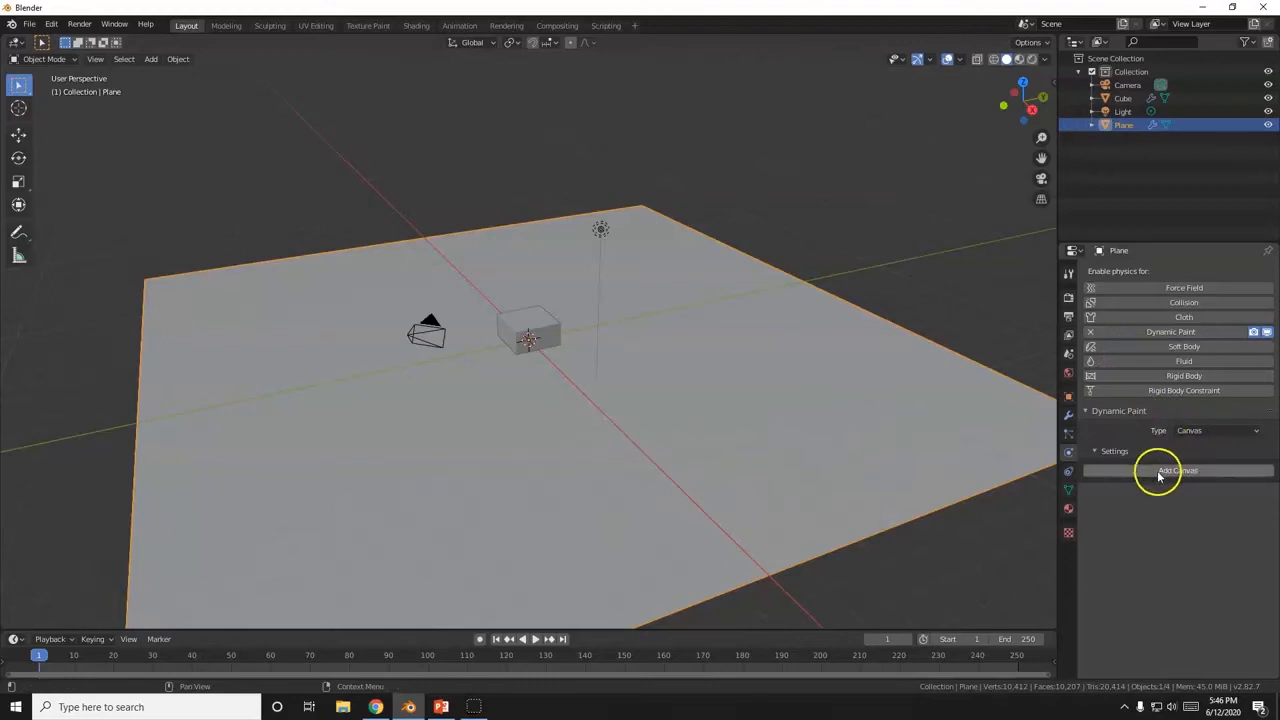
click(1176, 472)
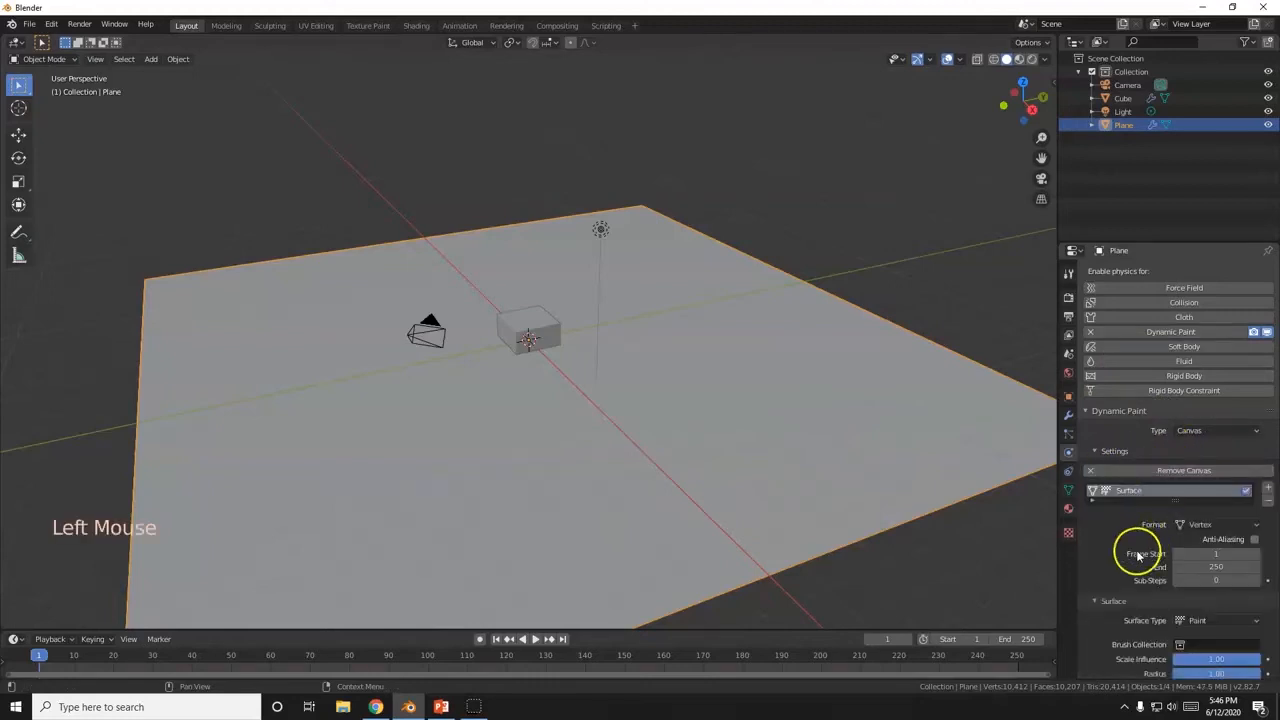
scroll(down, 3)
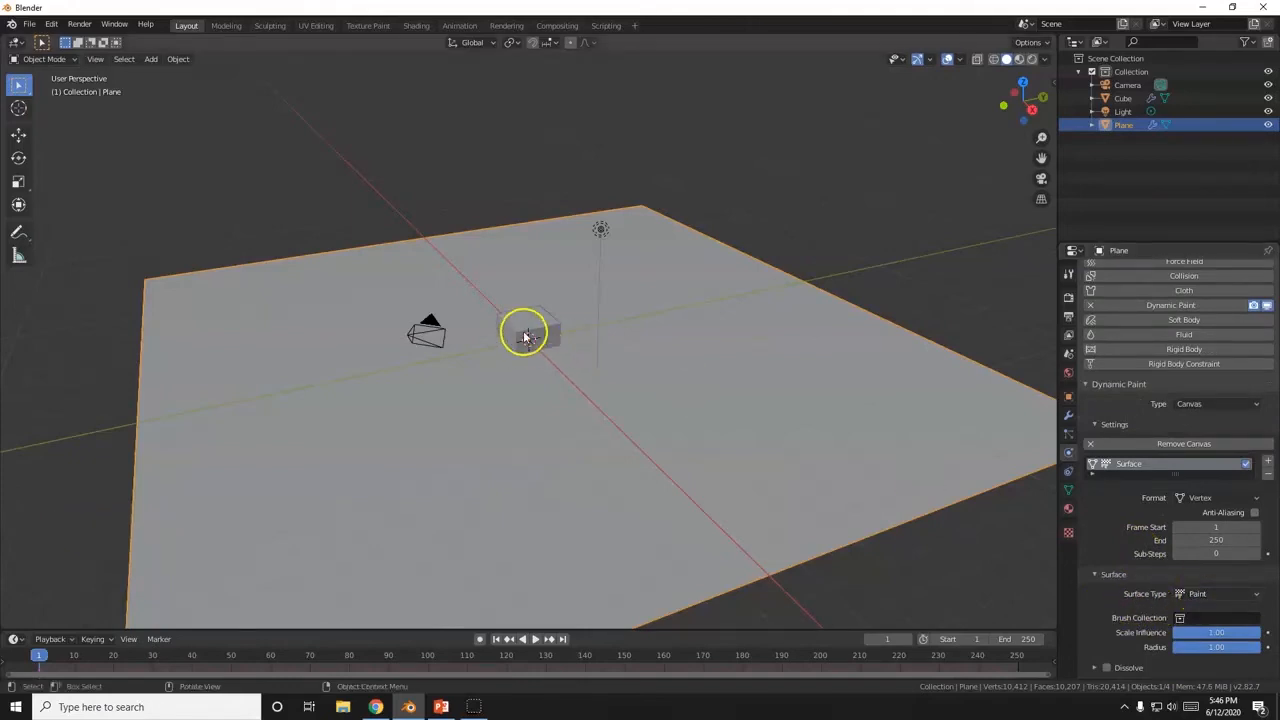
click(528, 332)
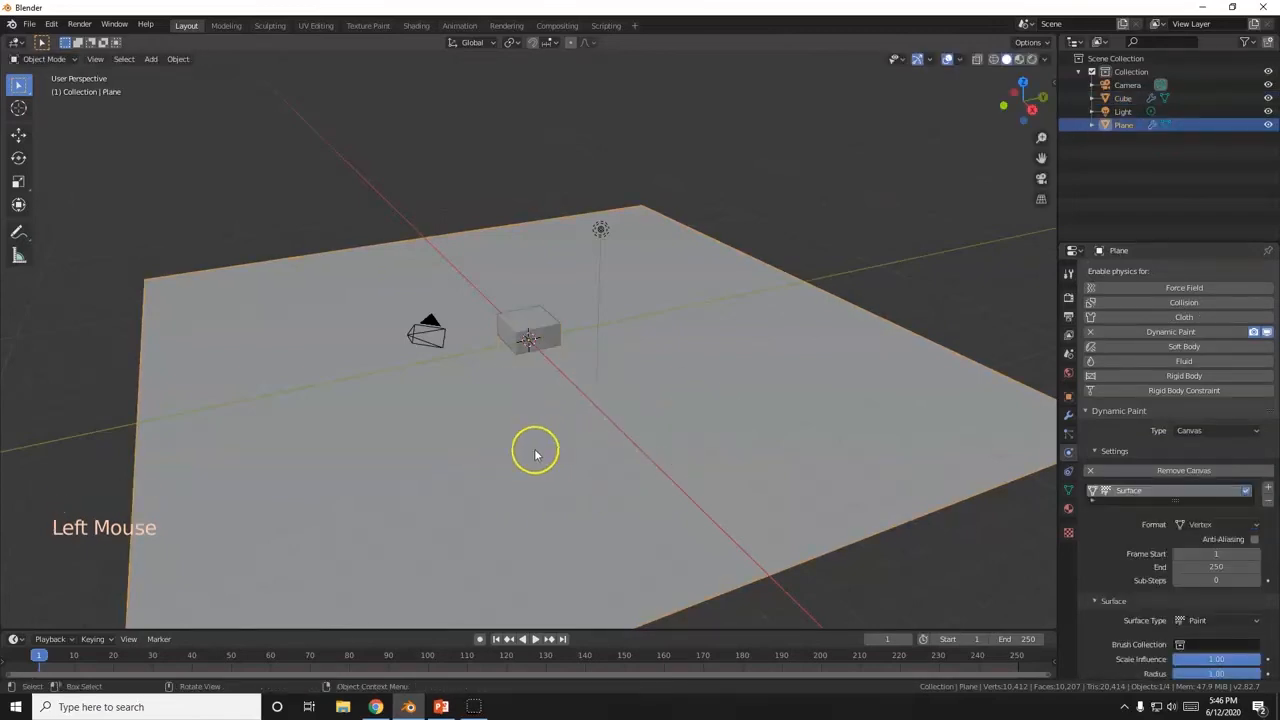
Set the canvas Surface Type to Waves with Open Borders ticked
click(1220, 620)
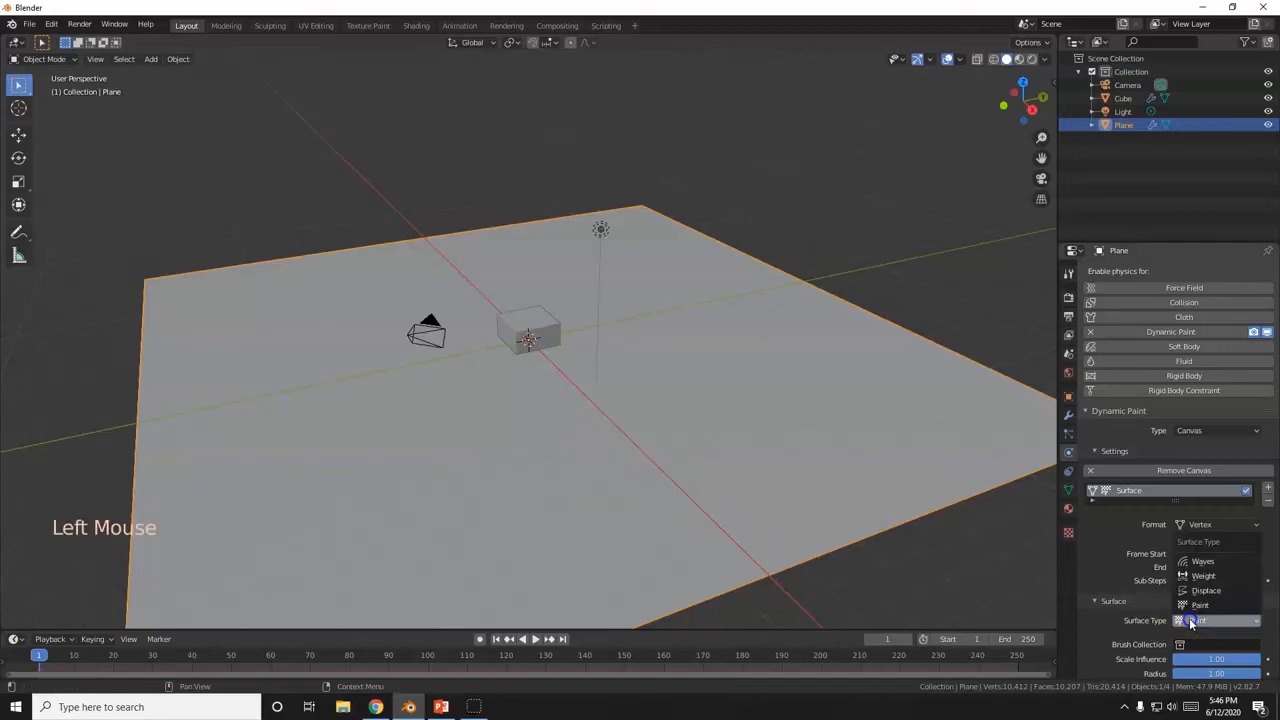
mouse_move(1200, 560)
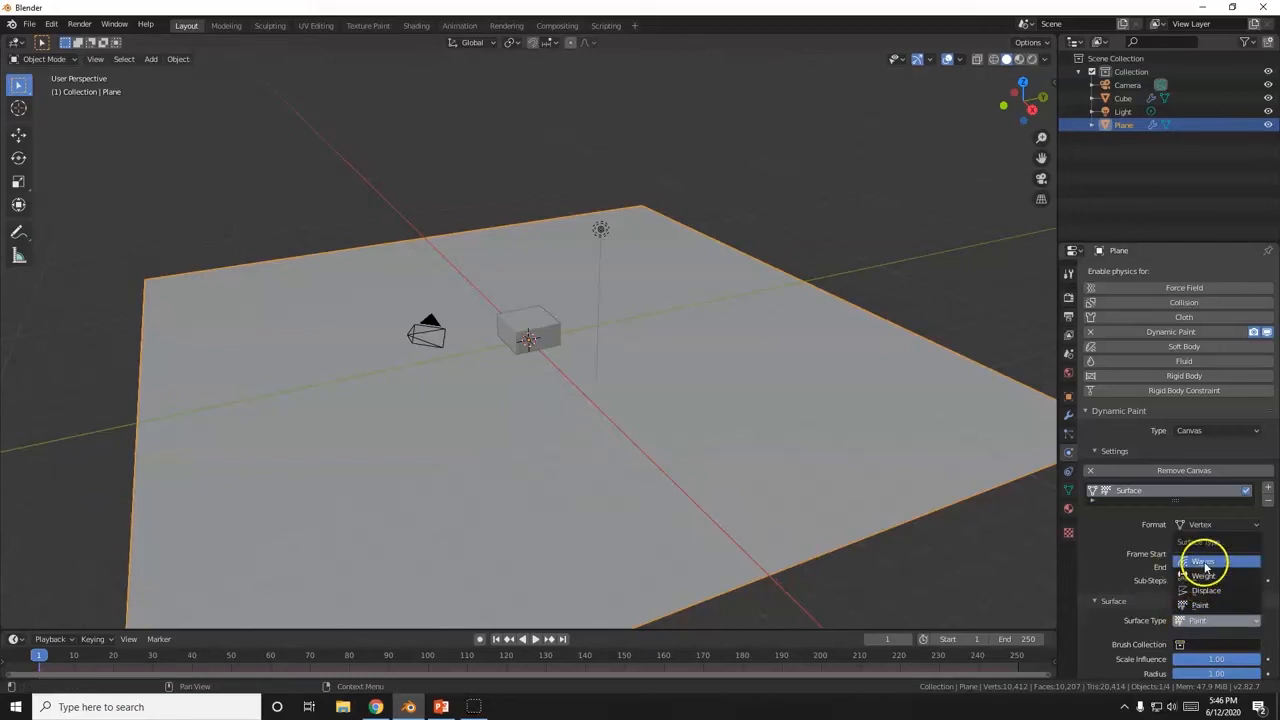
click(1204, 556)
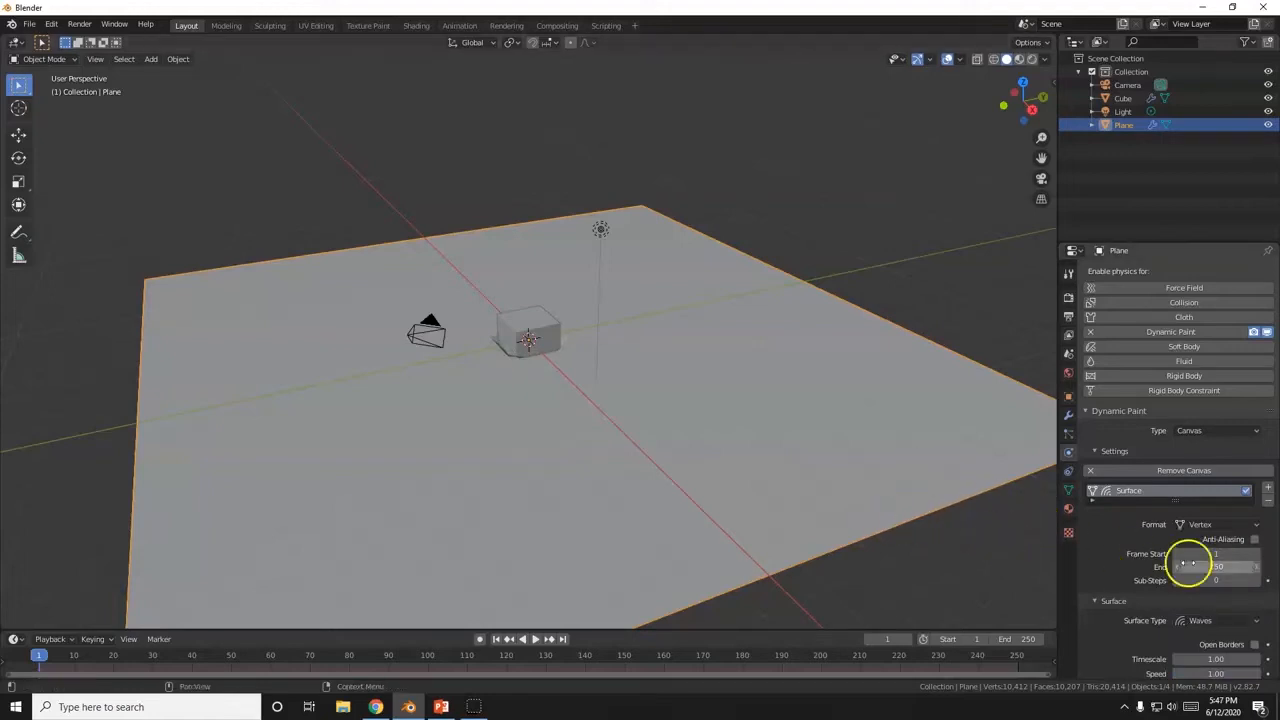
scroll(down, 3)
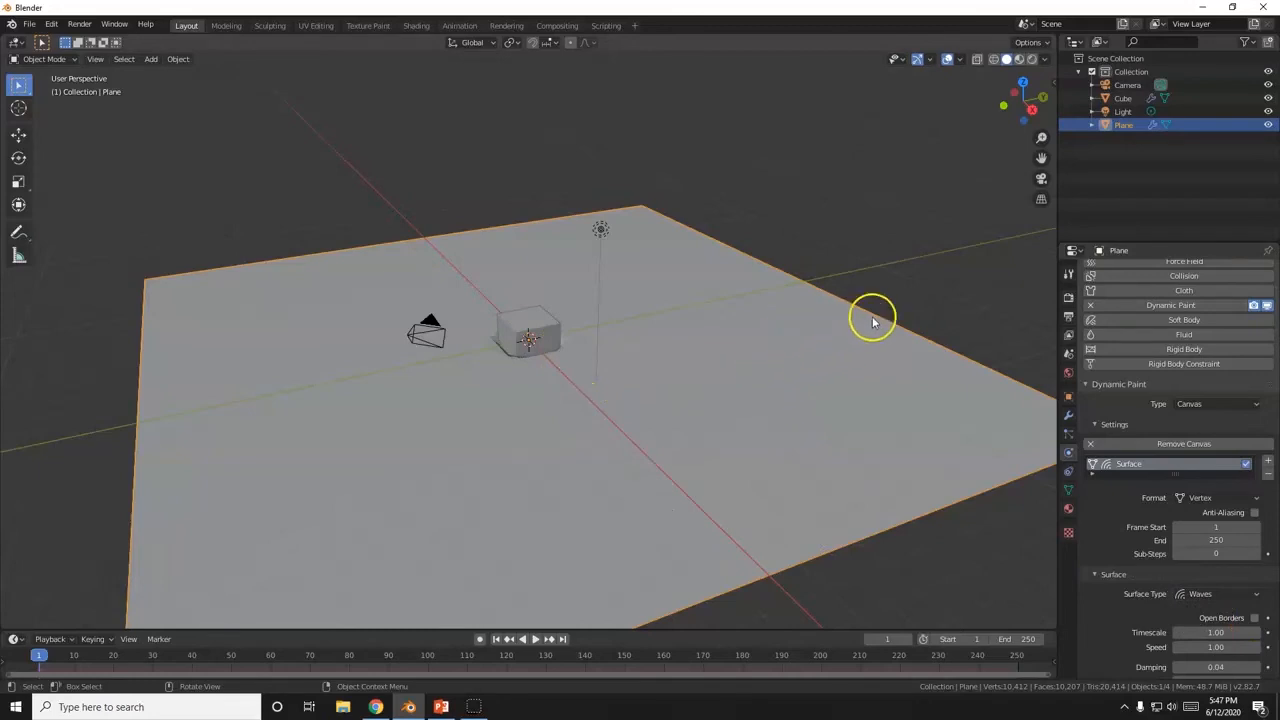
mouse_move(576, 356)
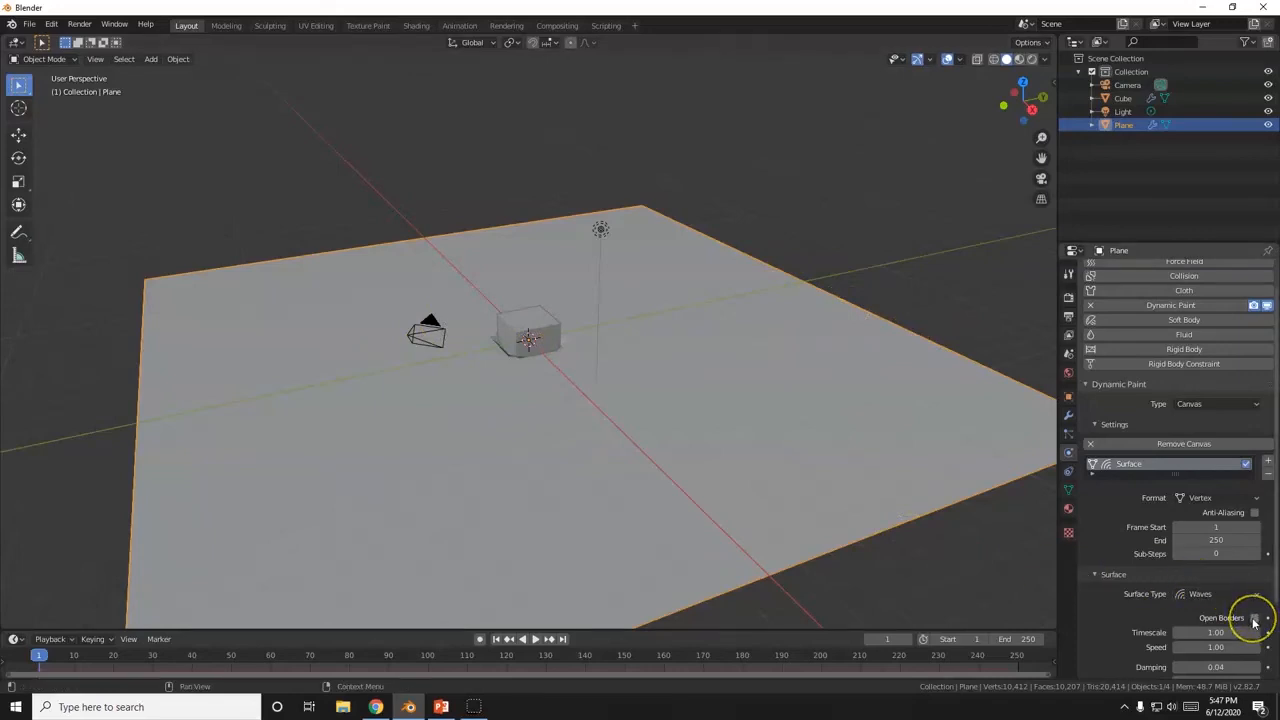
click(1252, 620)
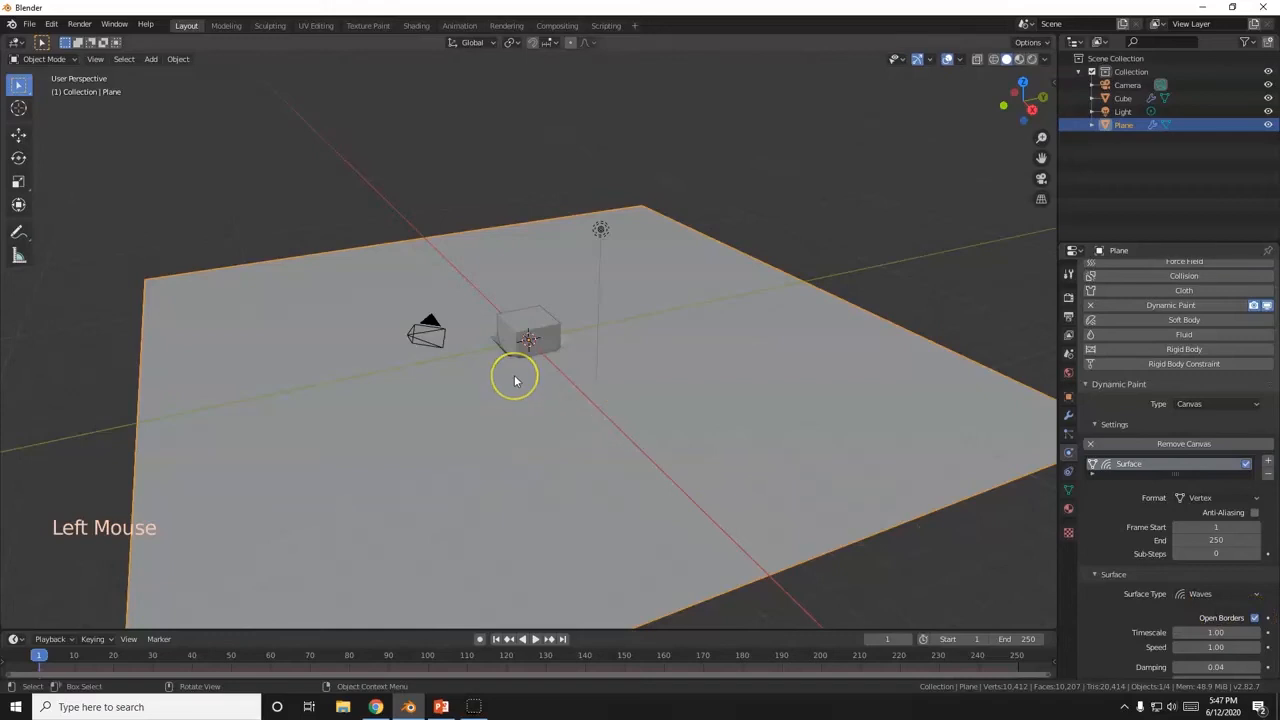
key(g)
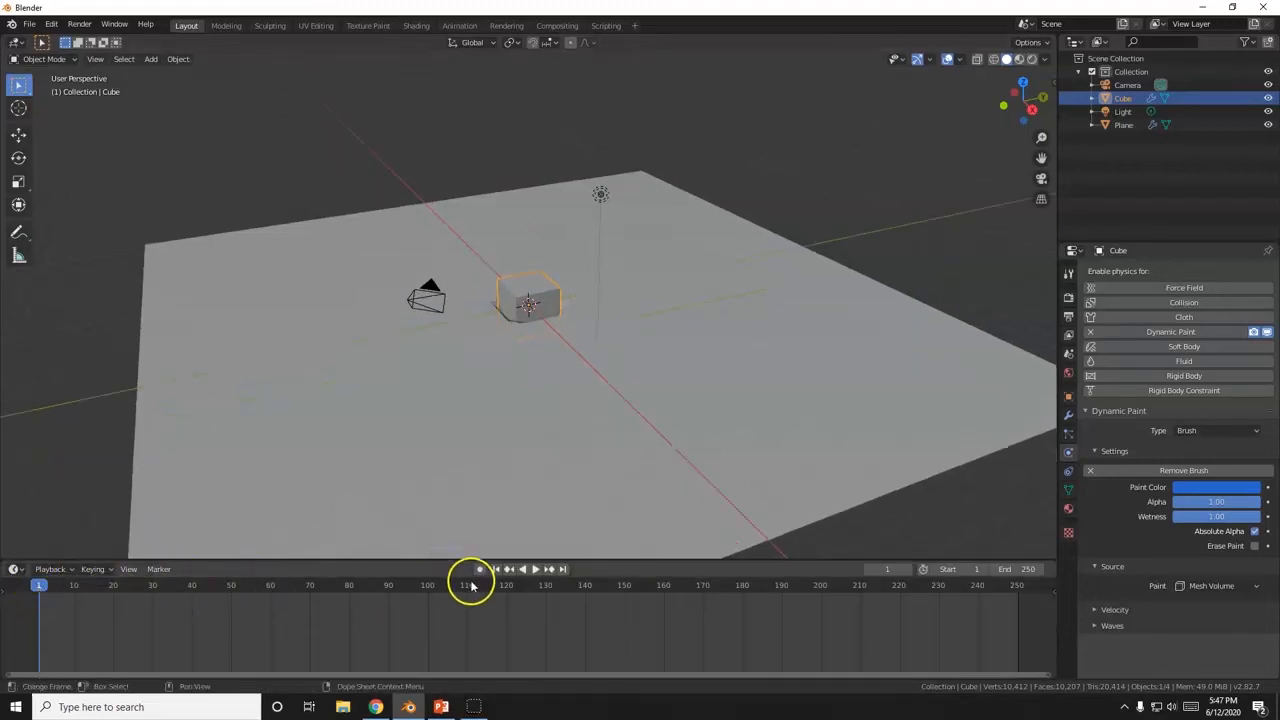
Keyframe the cube at the plane's far edge, go to frame 250 and enable Auto Keying
click(482, 568)
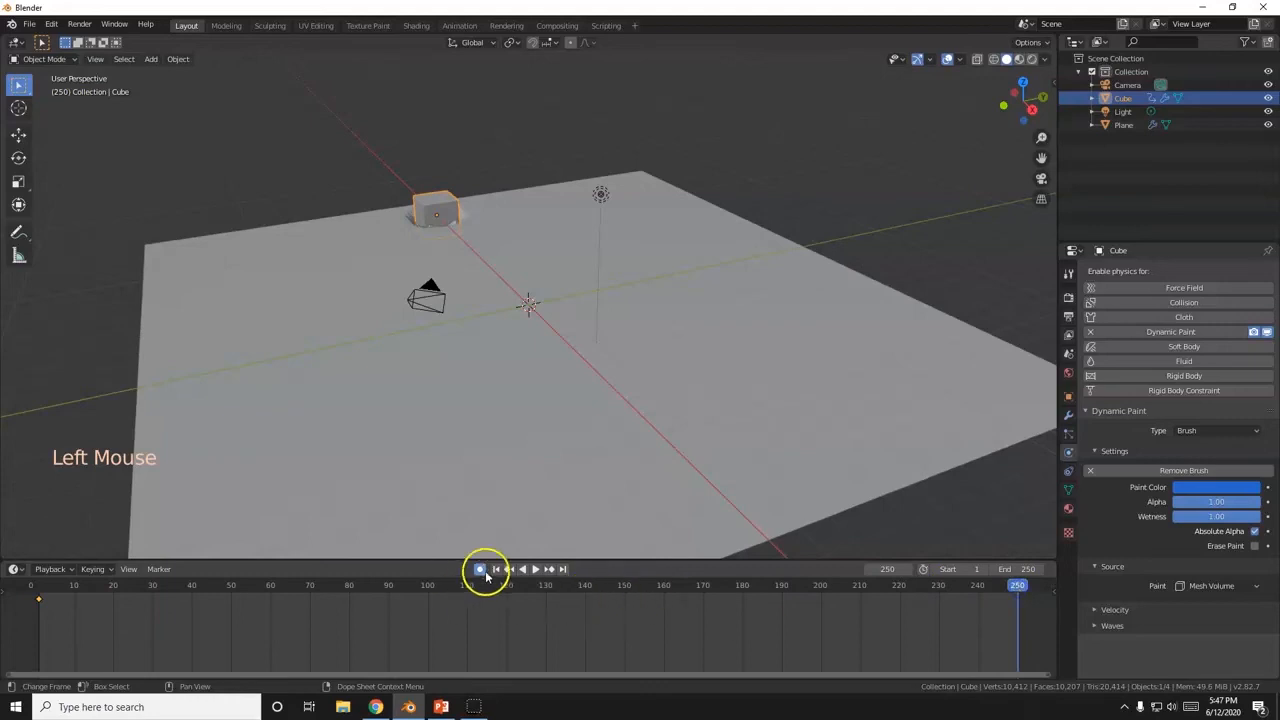
click(496, 568)
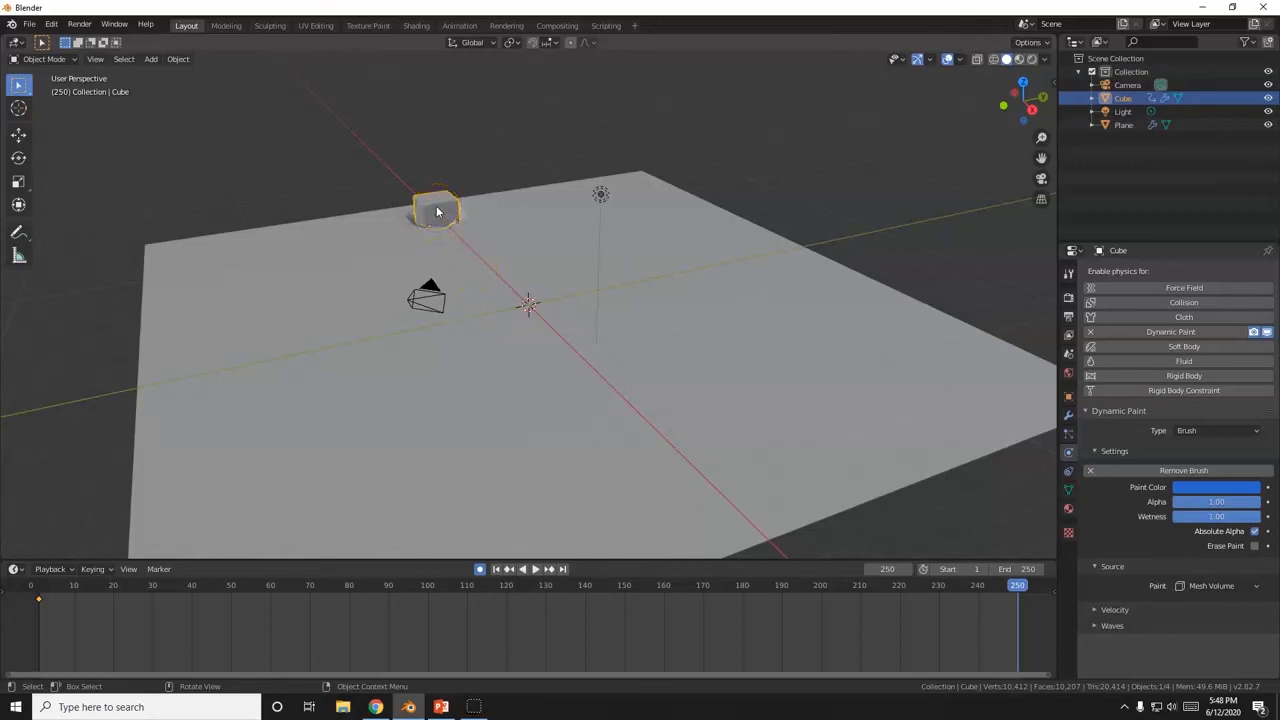
Move the cube to the plane's near edge at frame 250, auto-keyed, and play the animation
key(g)
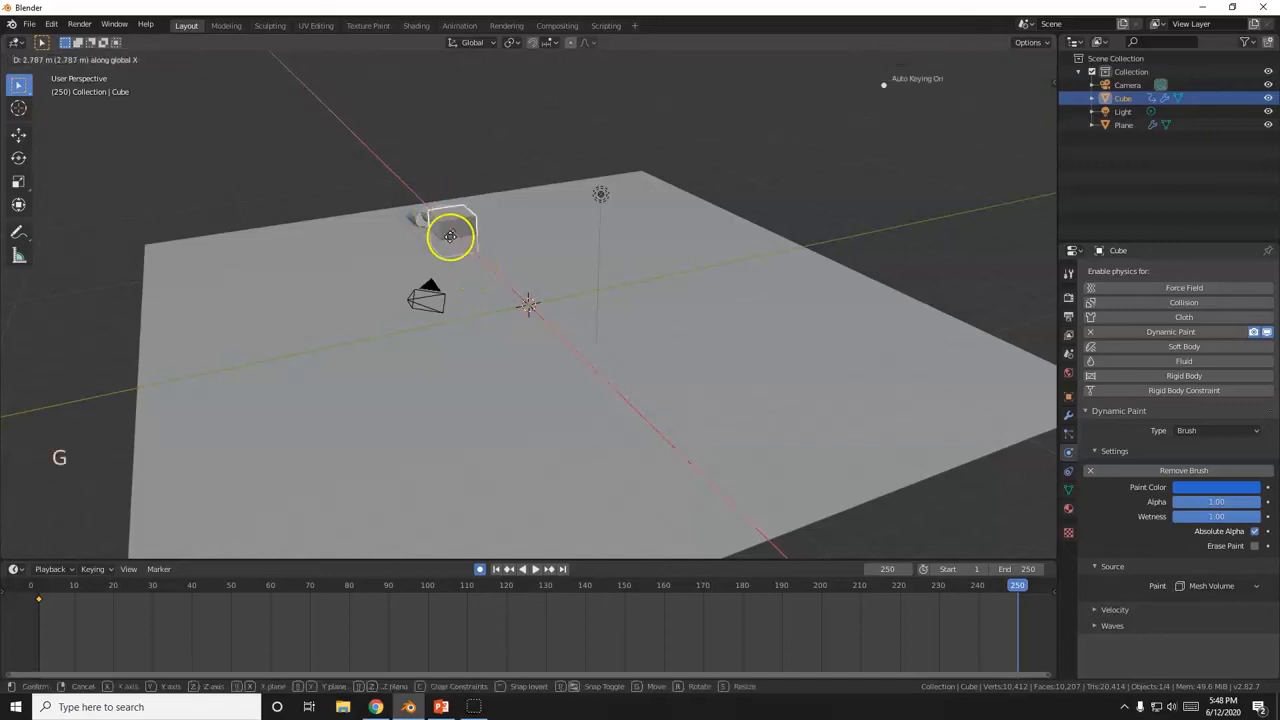
drag(450, 236, 714, 464)
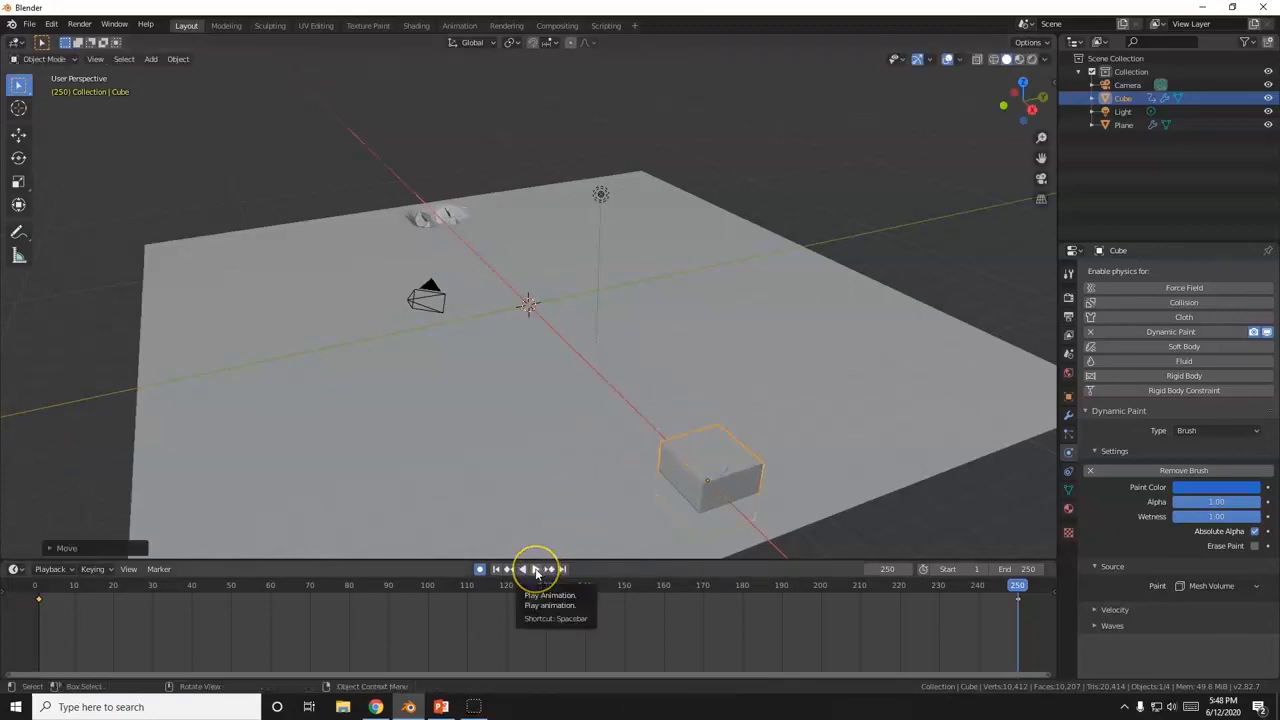
click(530, 568)
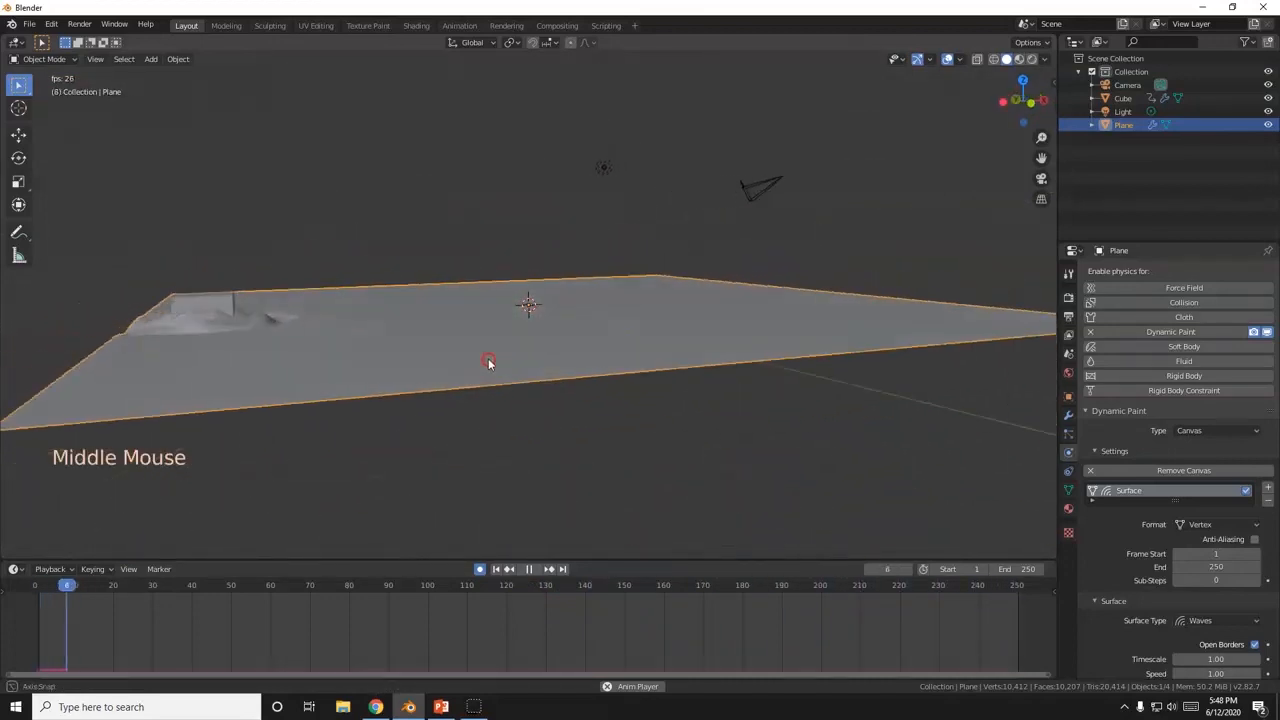
Orbit the viewport to watch the ripple rings trailing the moving cube
drag(488, 364, 400, 396)
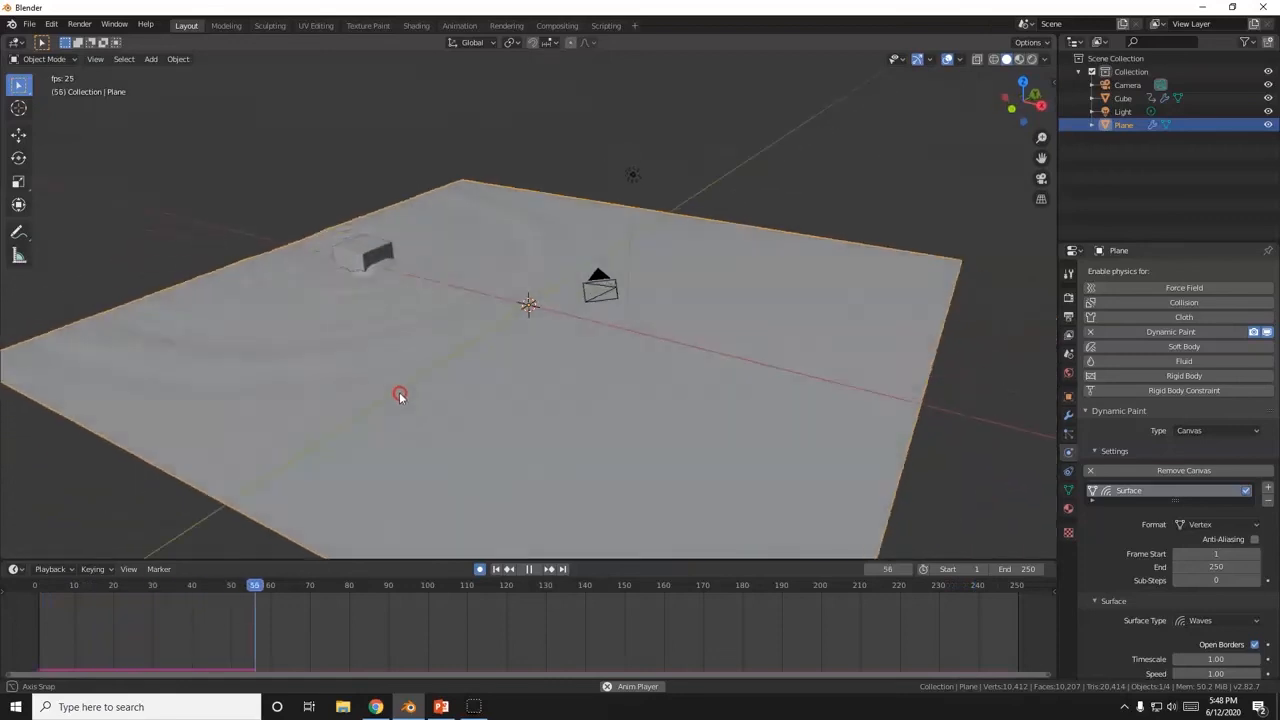